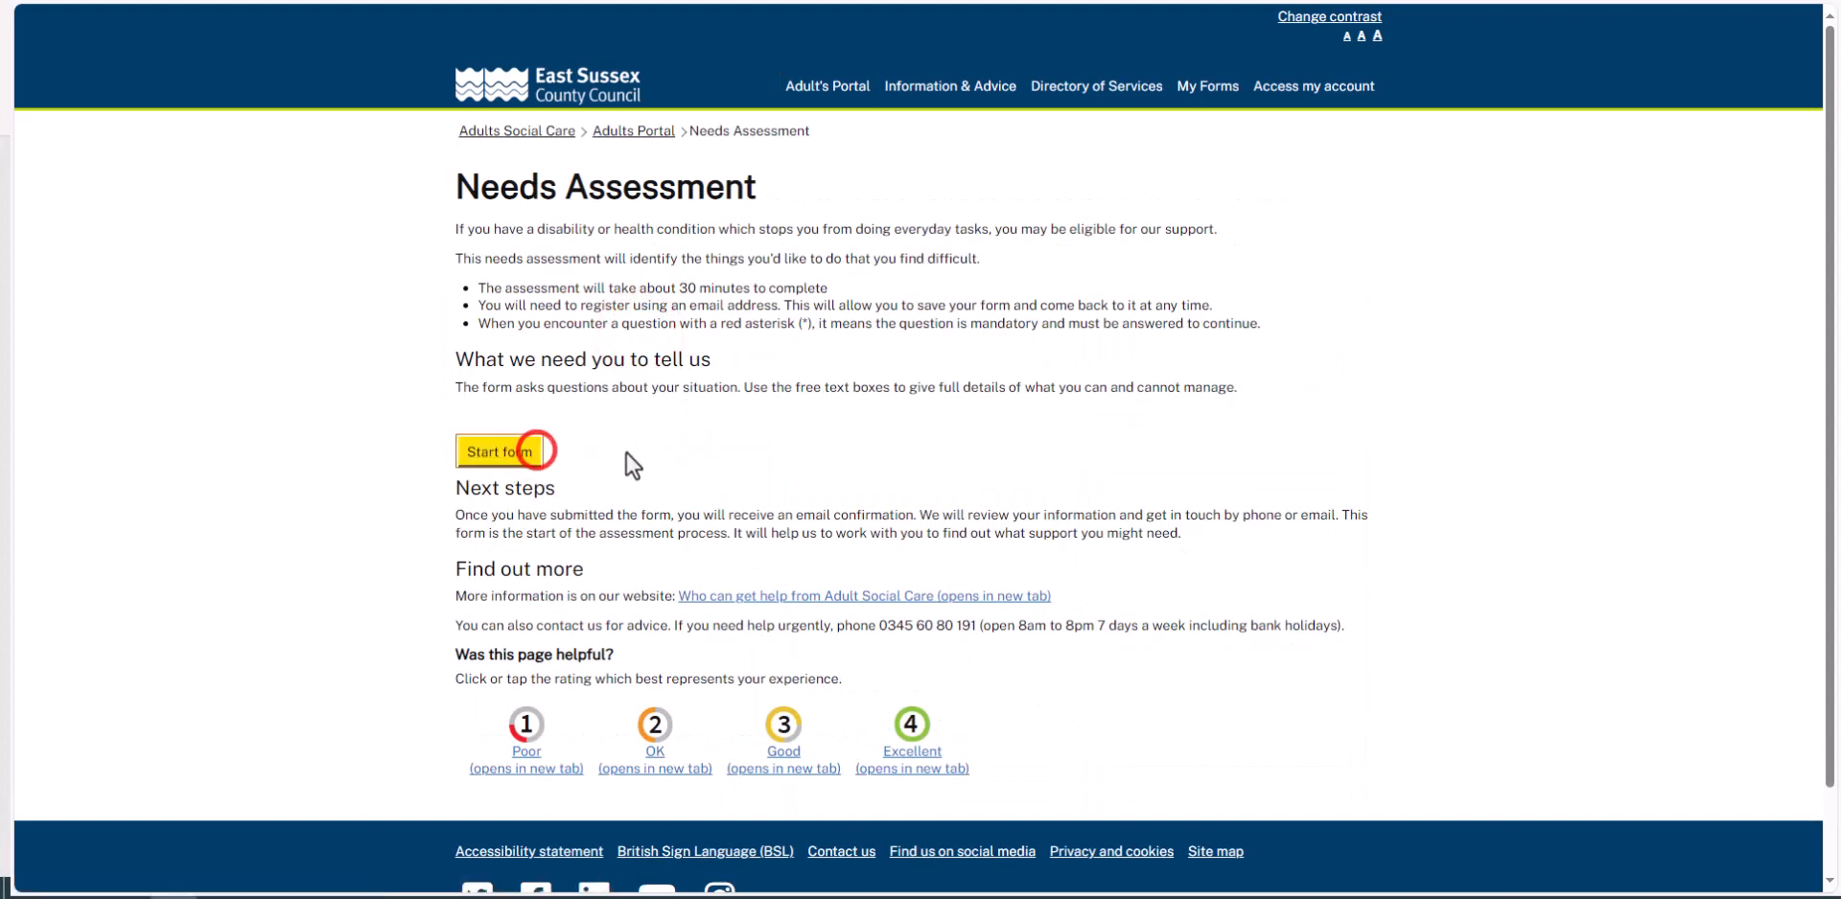
Start the Needs Assessment form and pass the Human Test check to reach Getting started.
{"action": "left_click", "coordinate": [506, 453]}
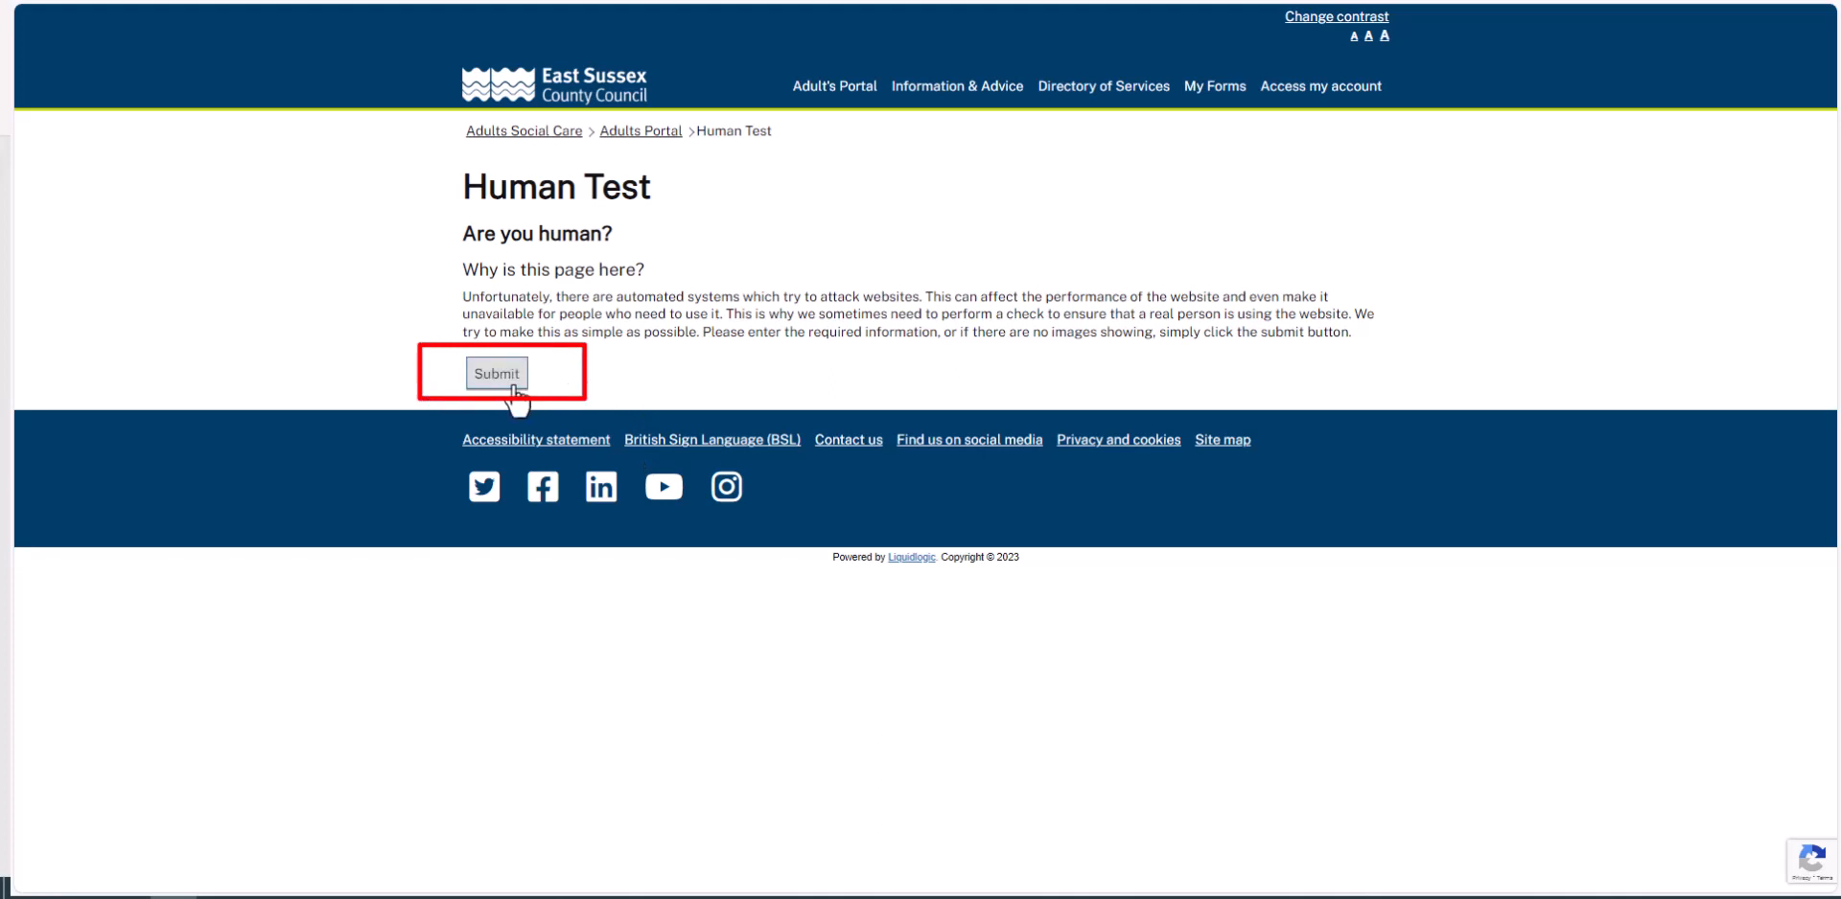
{"action": "left_click", "coordinate": [496, 374]}
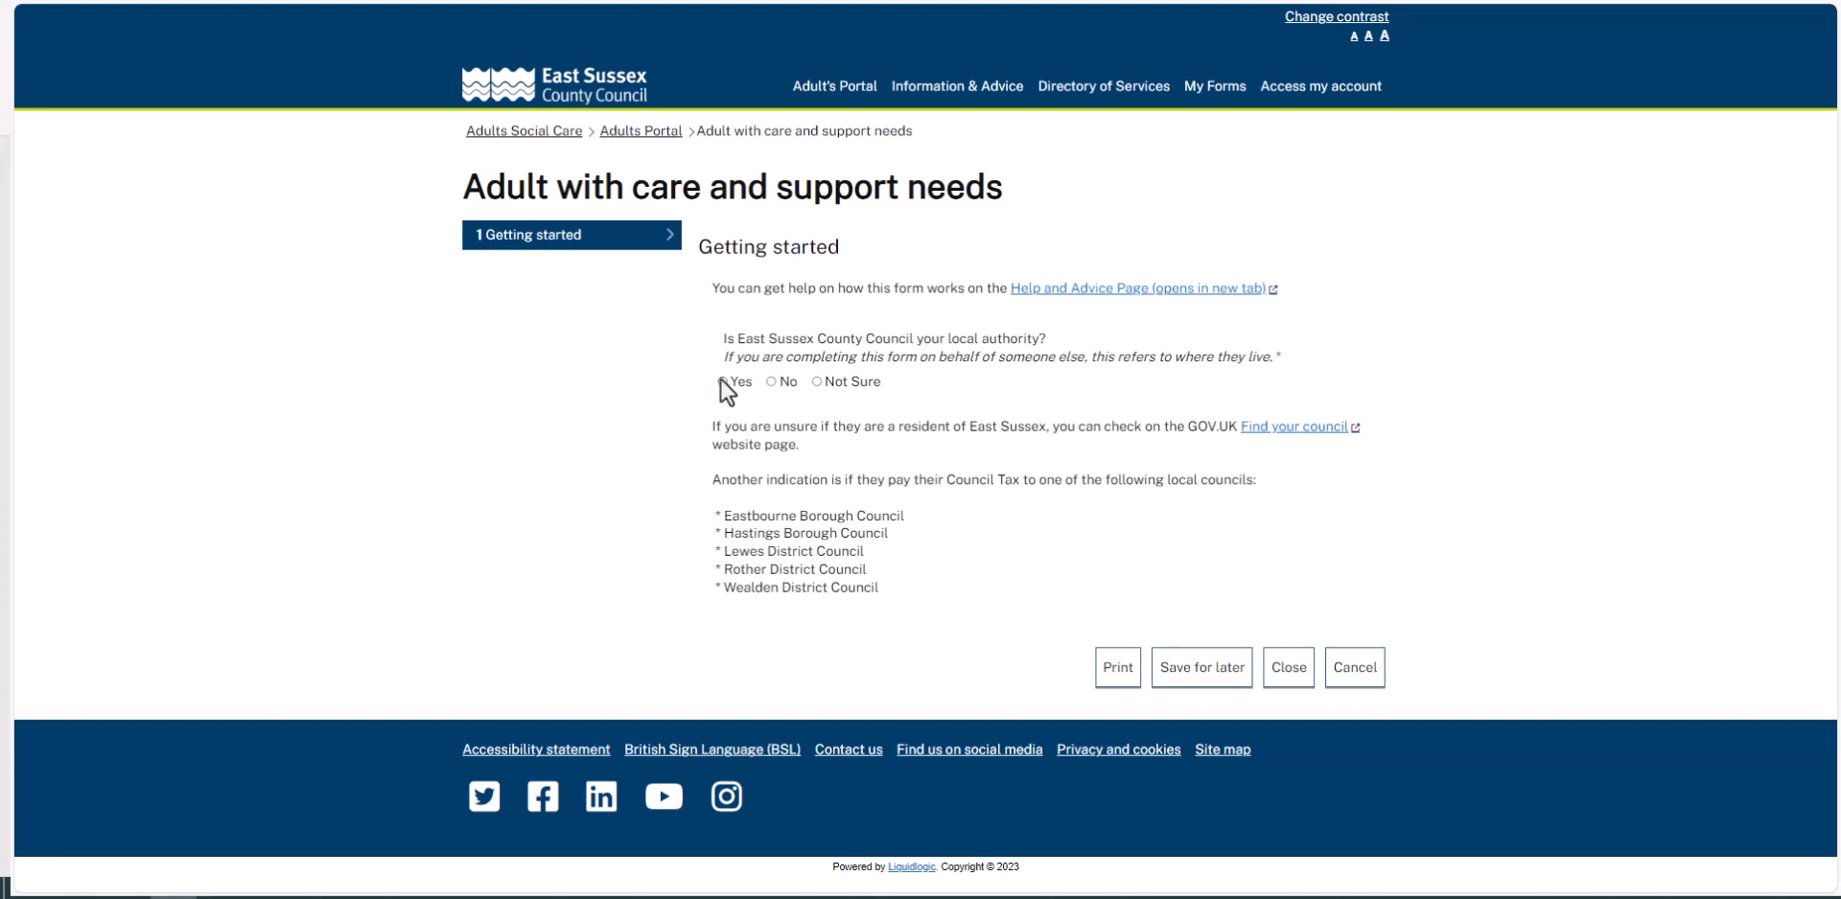
Answer Yes to East Sussex being the local authority and No to currently receiving services.
{"action": "left_click", "coordinate": [717, 382]}
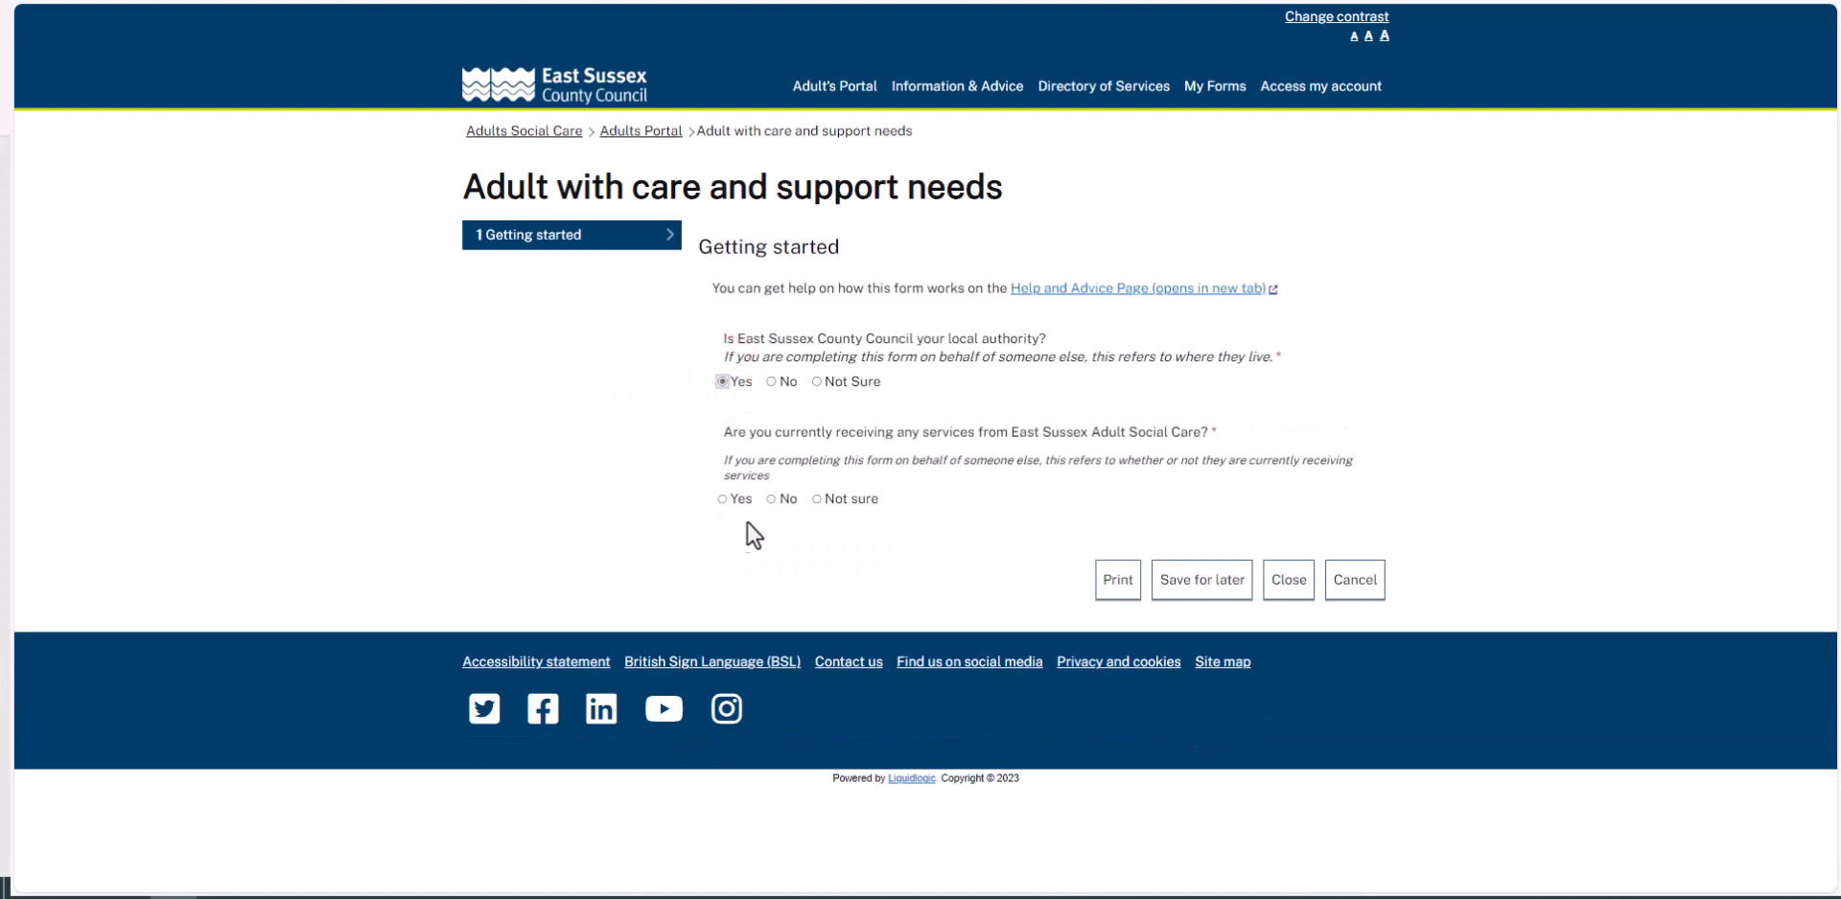
{"action": "left_click", "coordinate": [771, 499]}
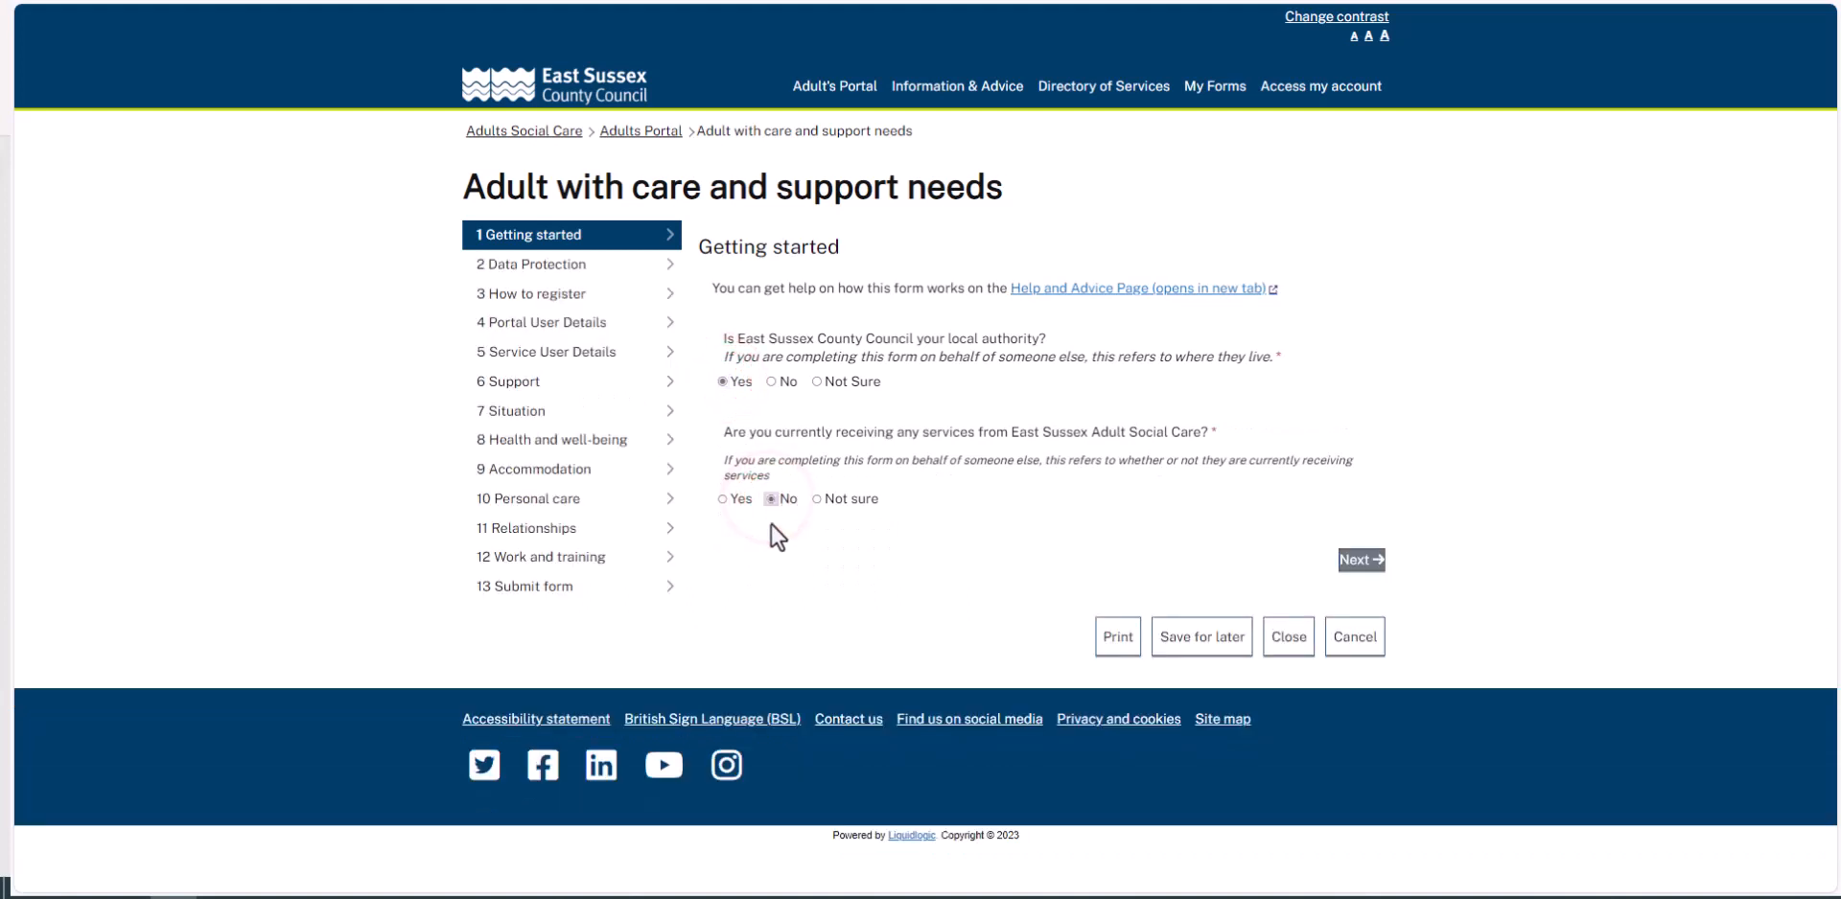
{"action": "mouse_move", "coordinate": [1361, 560]}
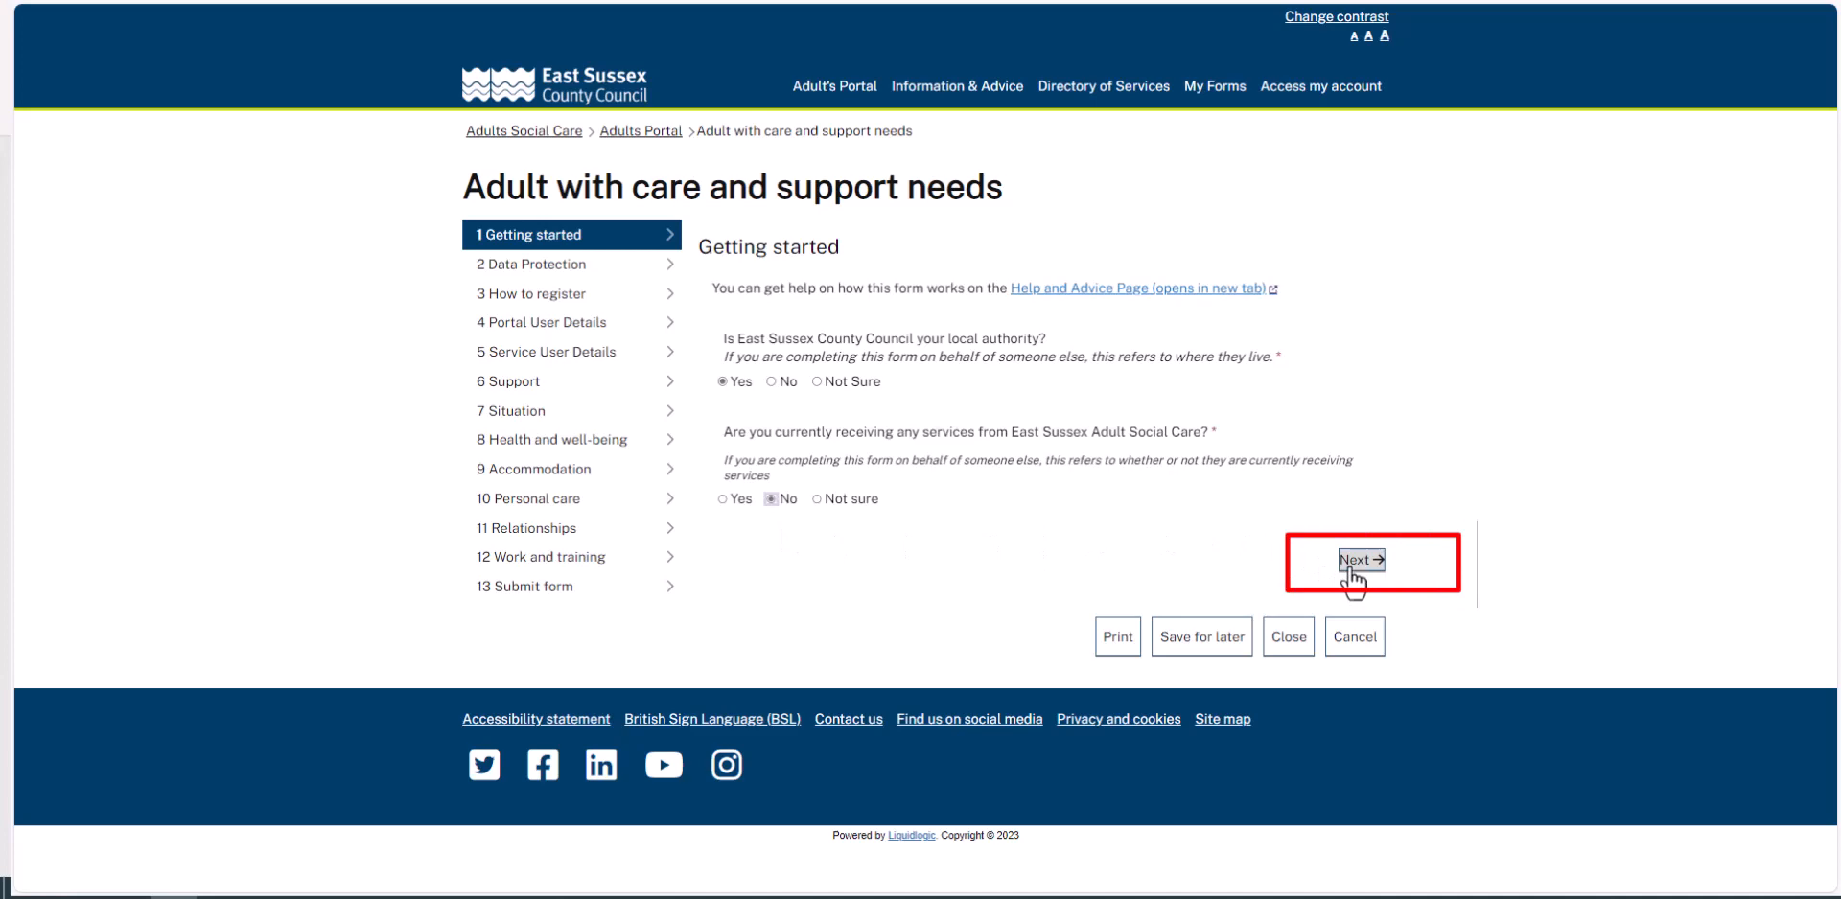
Confirm the privacy notice on Data Protection and continue through How to register to Login or Register.
{"action": "left_click", "coordinate": [1362, 560]}
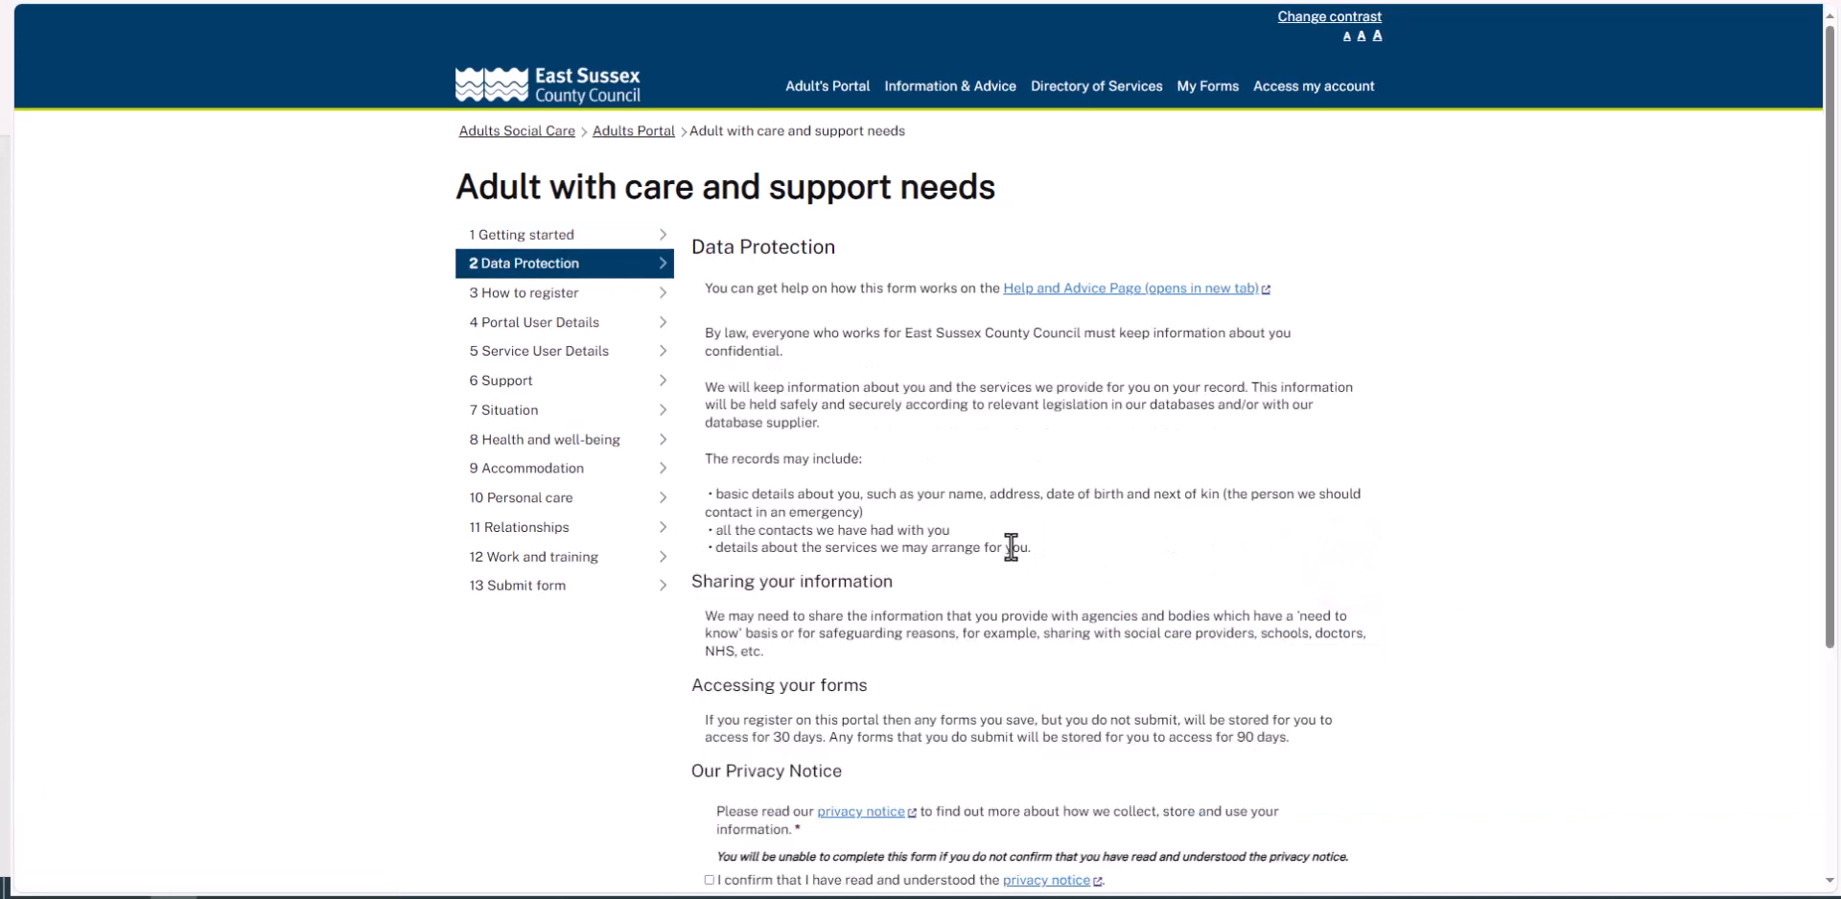
{"action": "scroll", "scroll_direction": "down", "scroll_amount": 3}
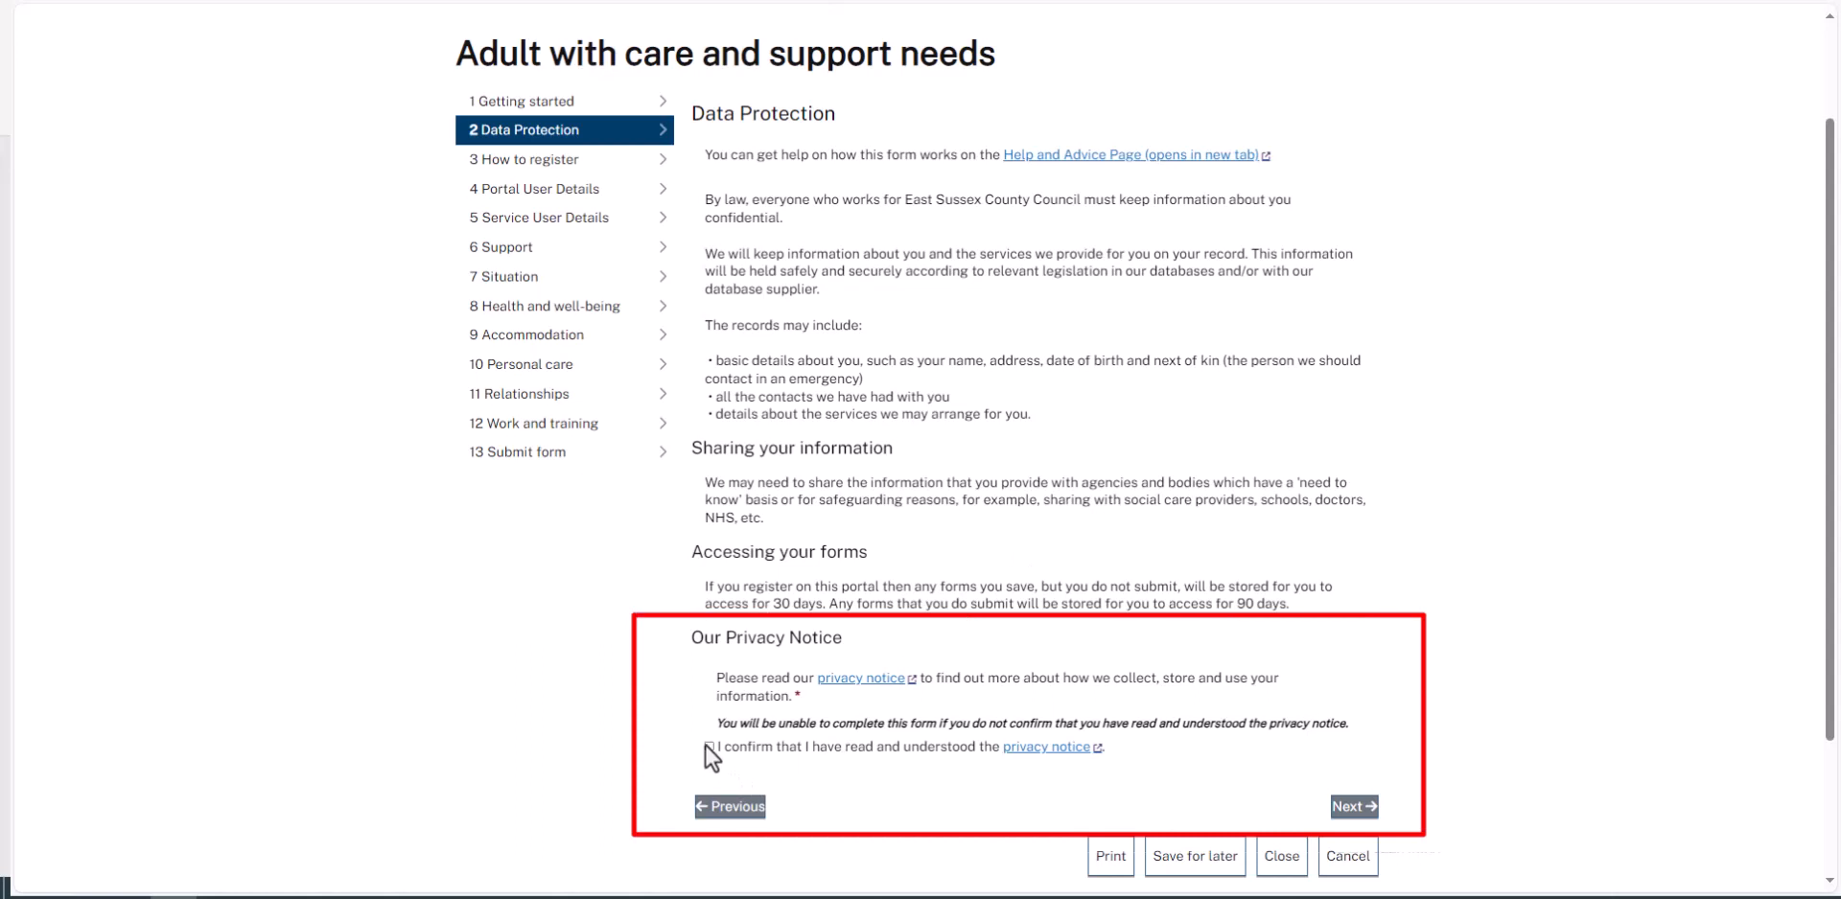
{"action": "left_click", "coordinate": [708, 748]}
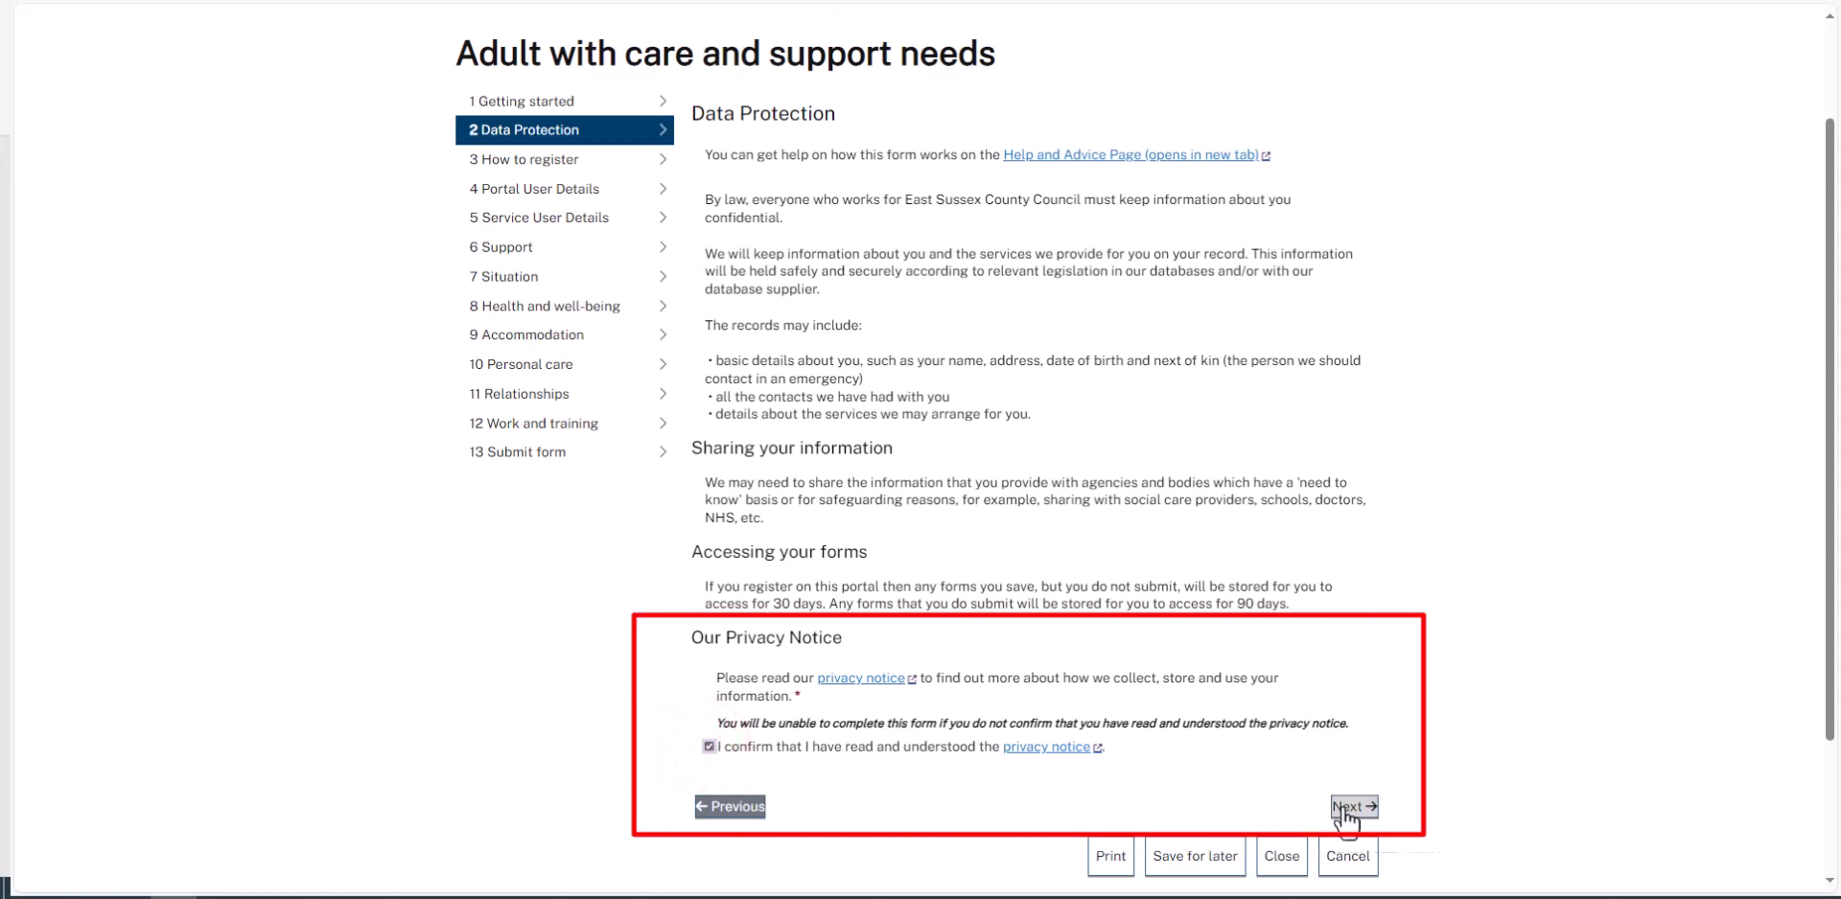
{"action": "mouse_move", "coordinate": [1352, 811]}
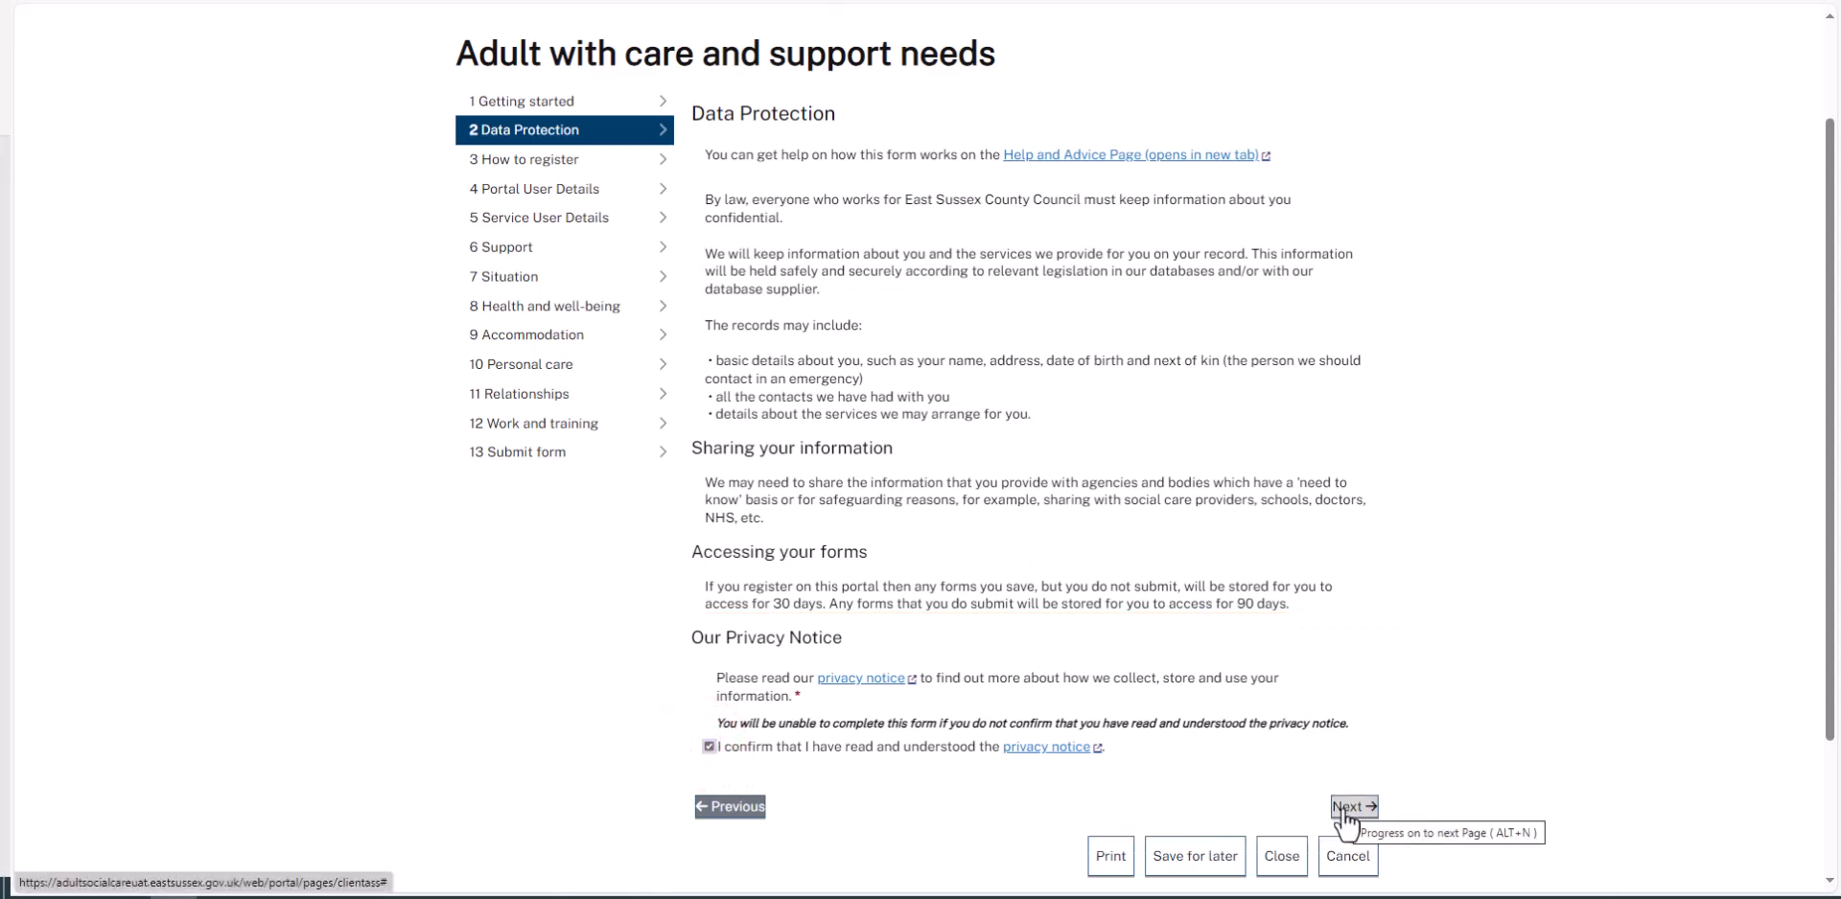
{"action": "left_click", "coordinate": [1354, 808]}
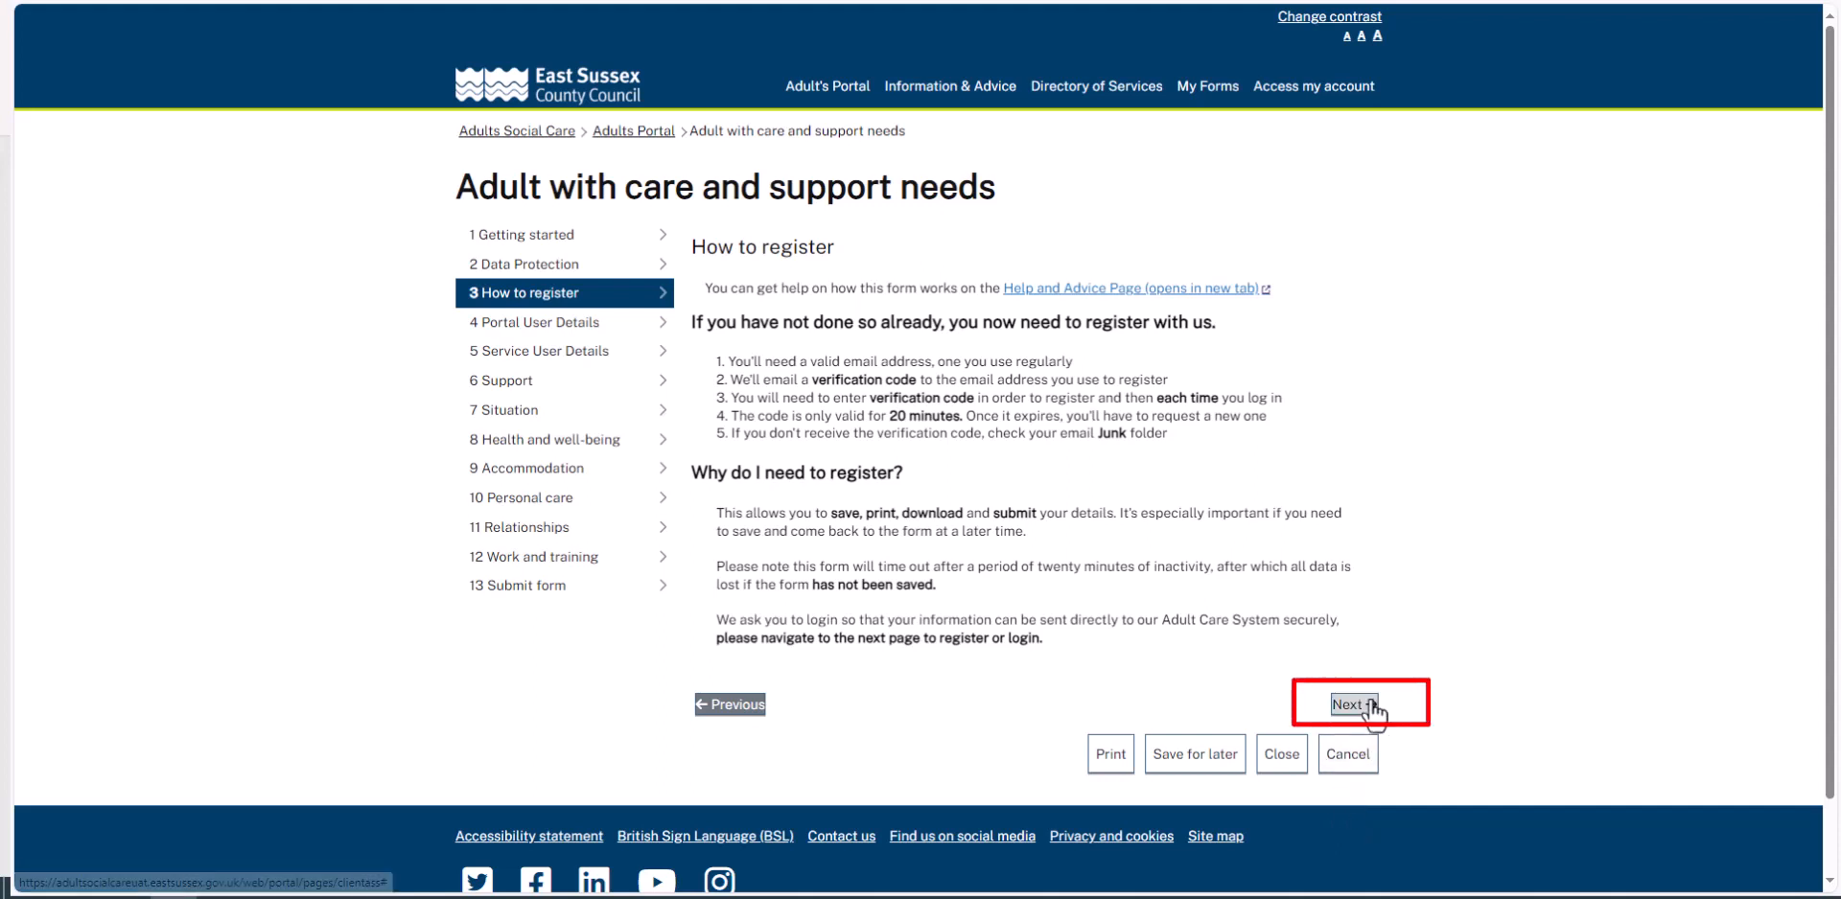
{"action": "left_click", "coordinate": [1359, 704]}
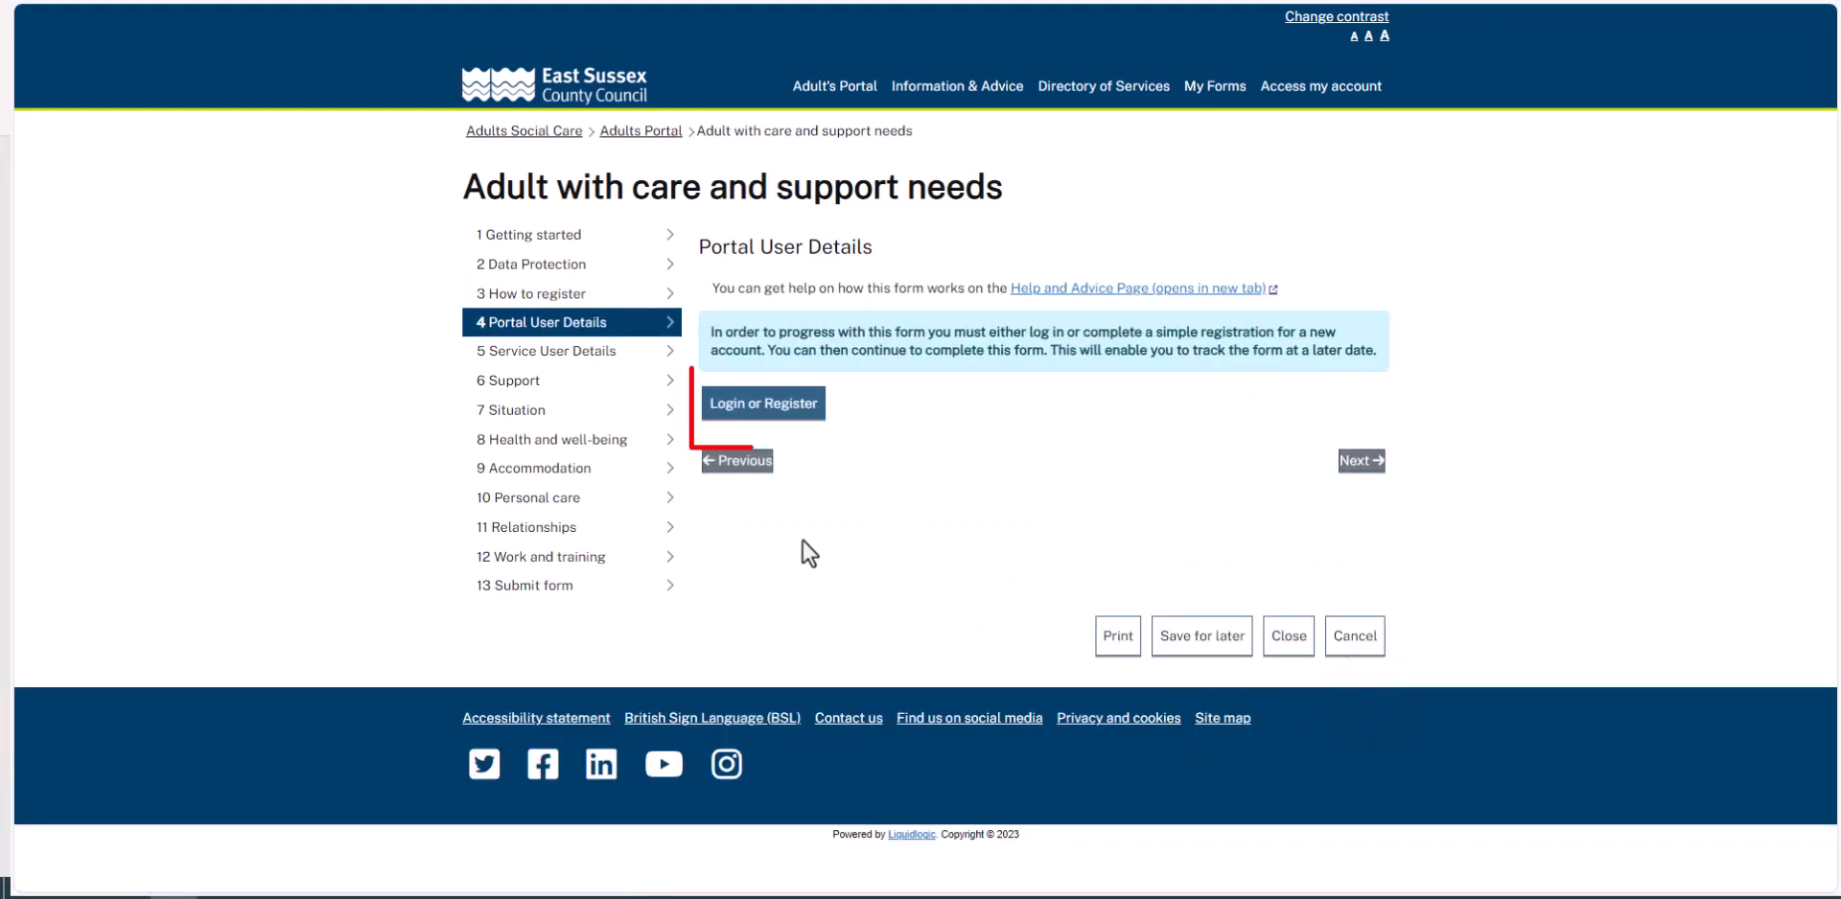
{"action": "left_click", "coordinate": [785, 404]}
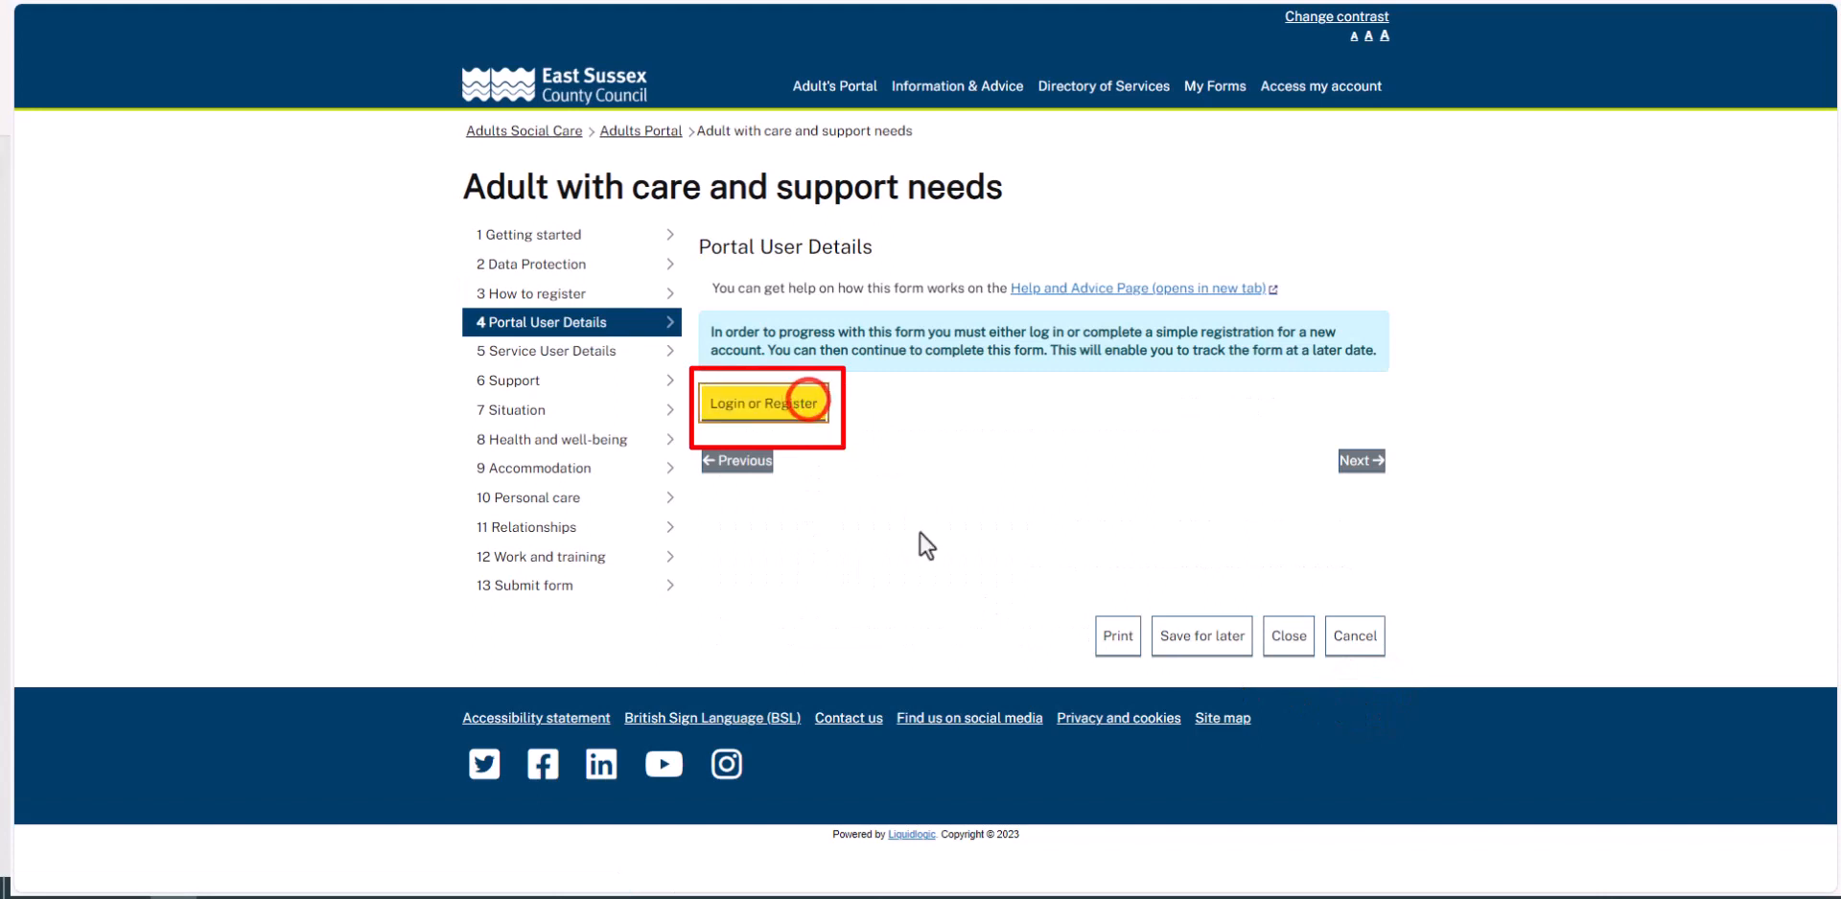
{"action": "left_click", "coordinate": [760, 405]}
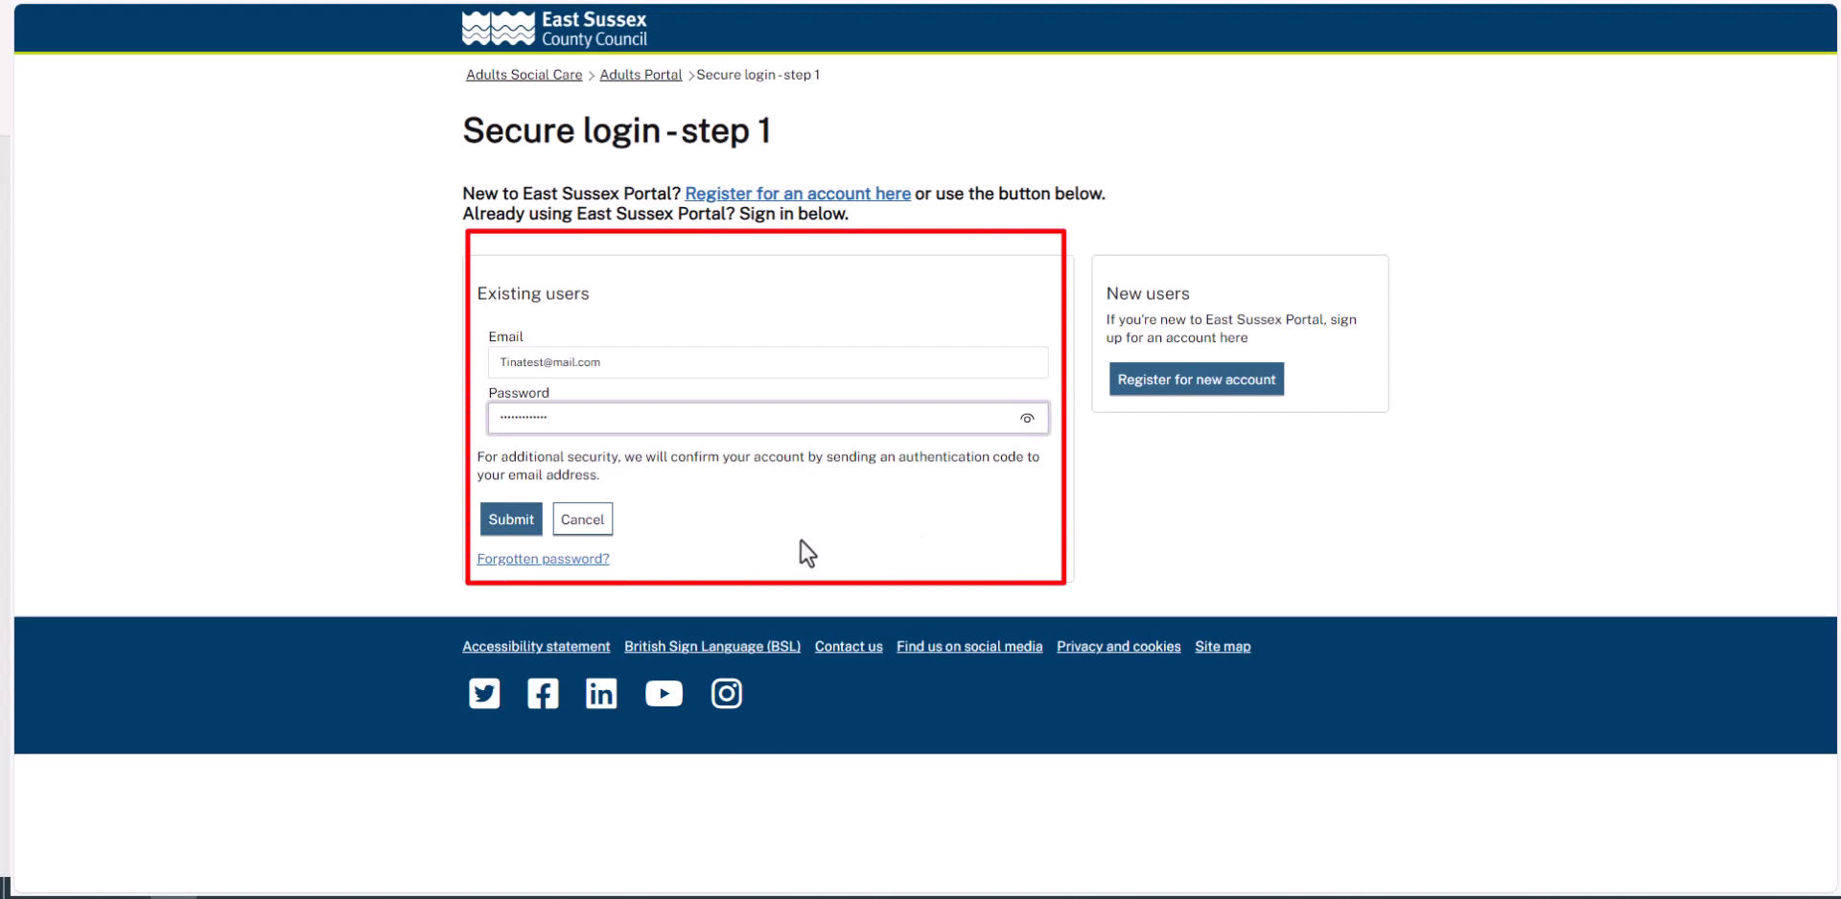
Sign in with email and password and finish with the verification code.
{"action": "left_click", "coordinate": [510, 520]}
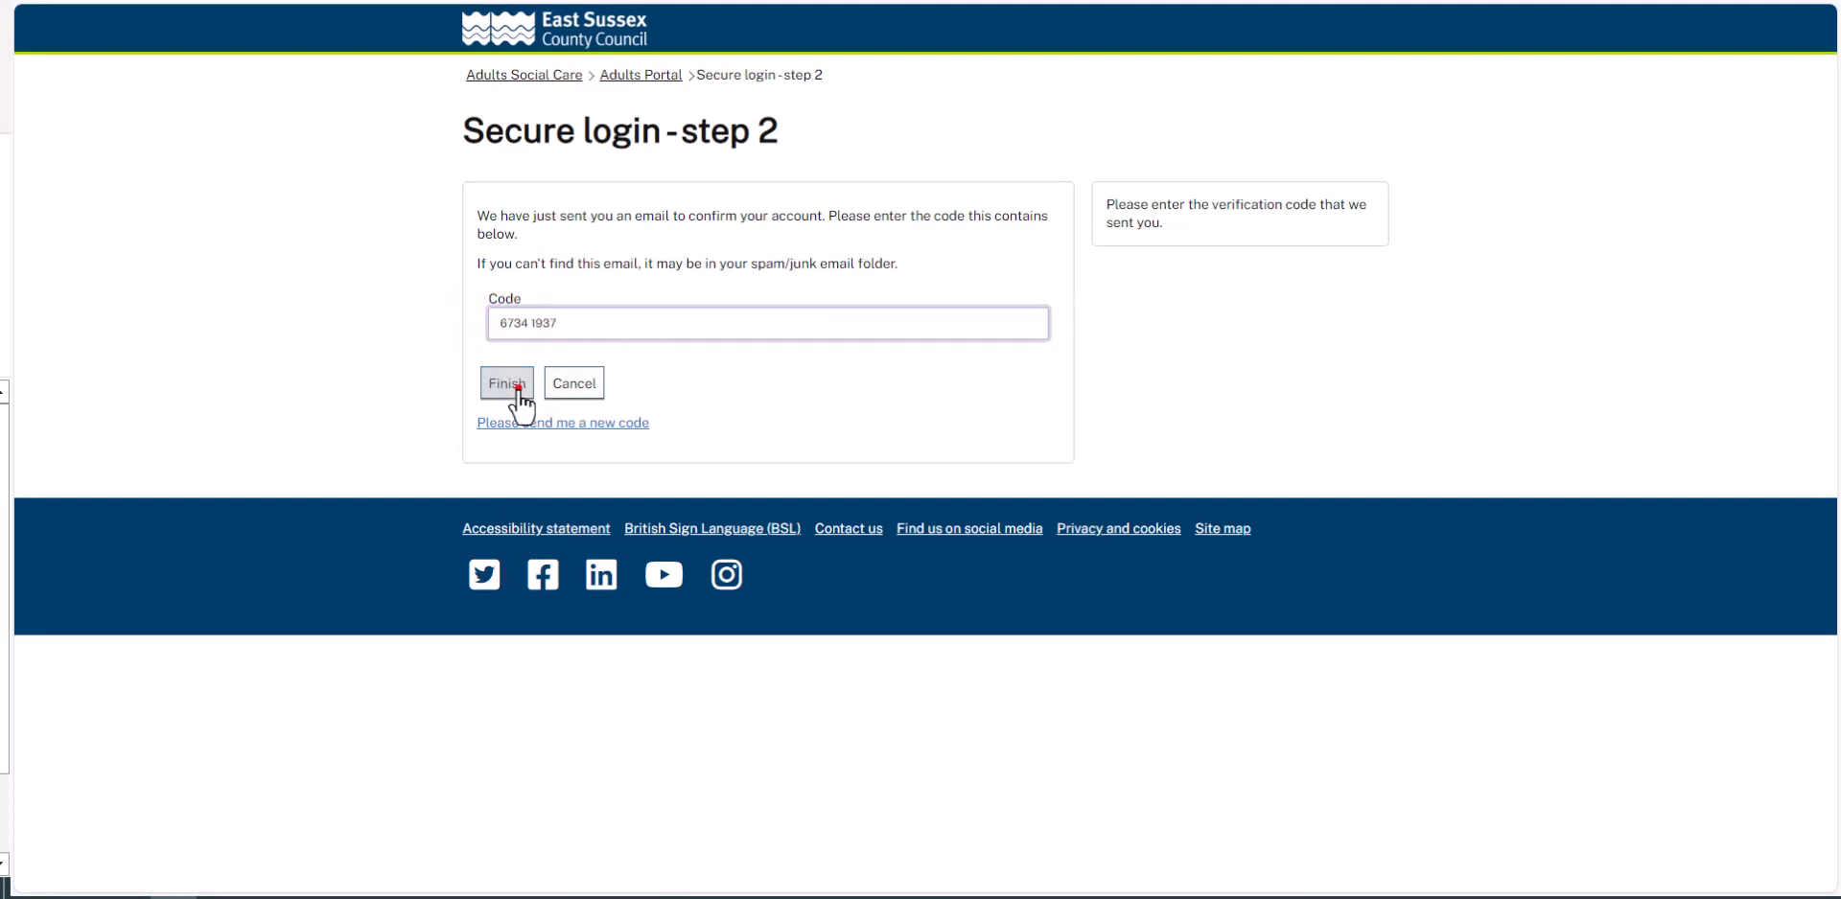
{"action": "left_click", "coordinate": [506, 383]}
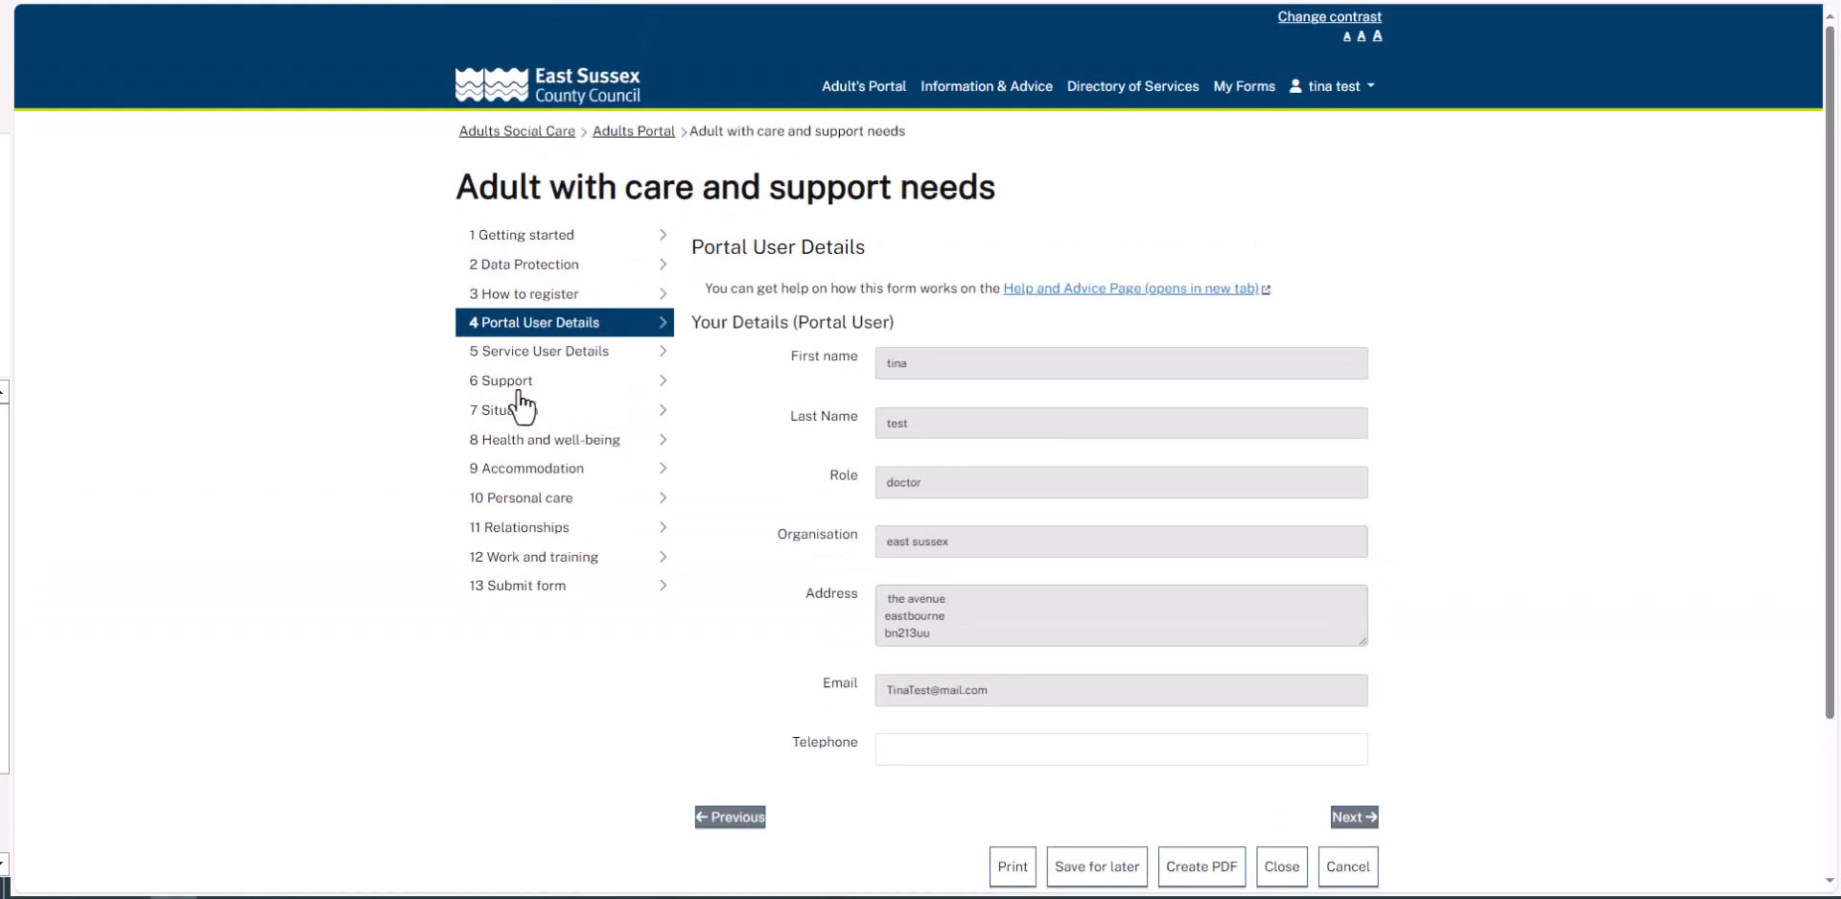
{"action": "mouse_move", "coordinate": [746, 427]}
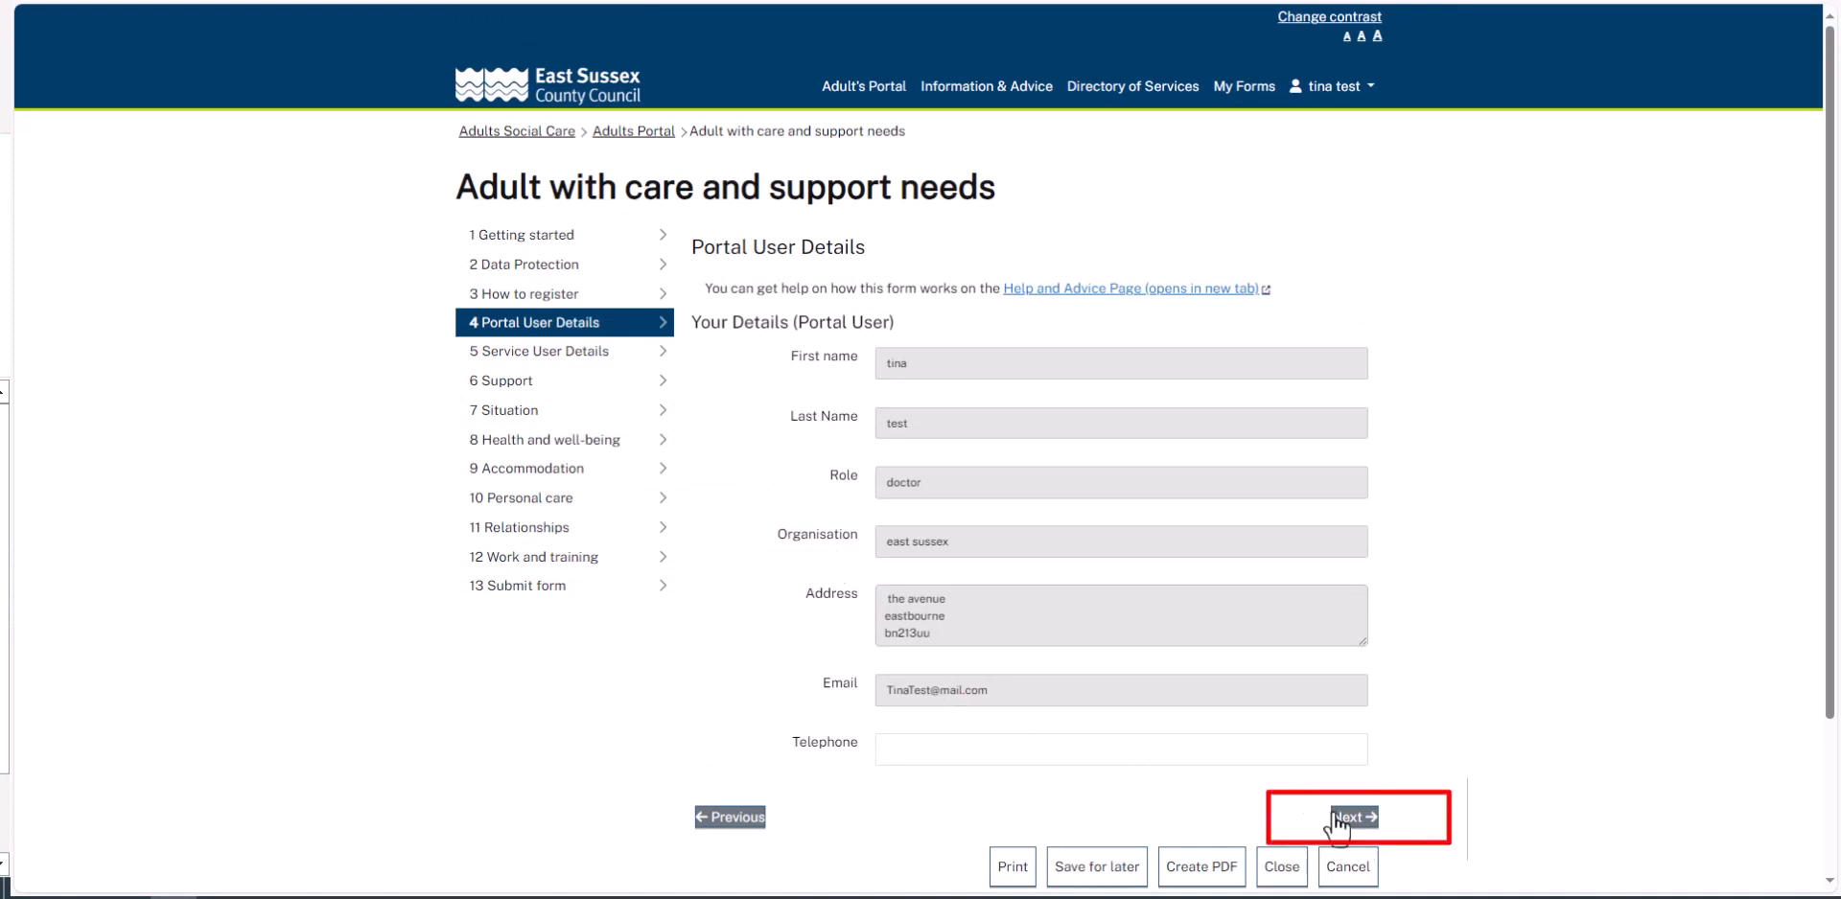
Continue from Portal User Details to the Service User Details step.
{"action": "left_click", "coordinate": [1358, 817]}
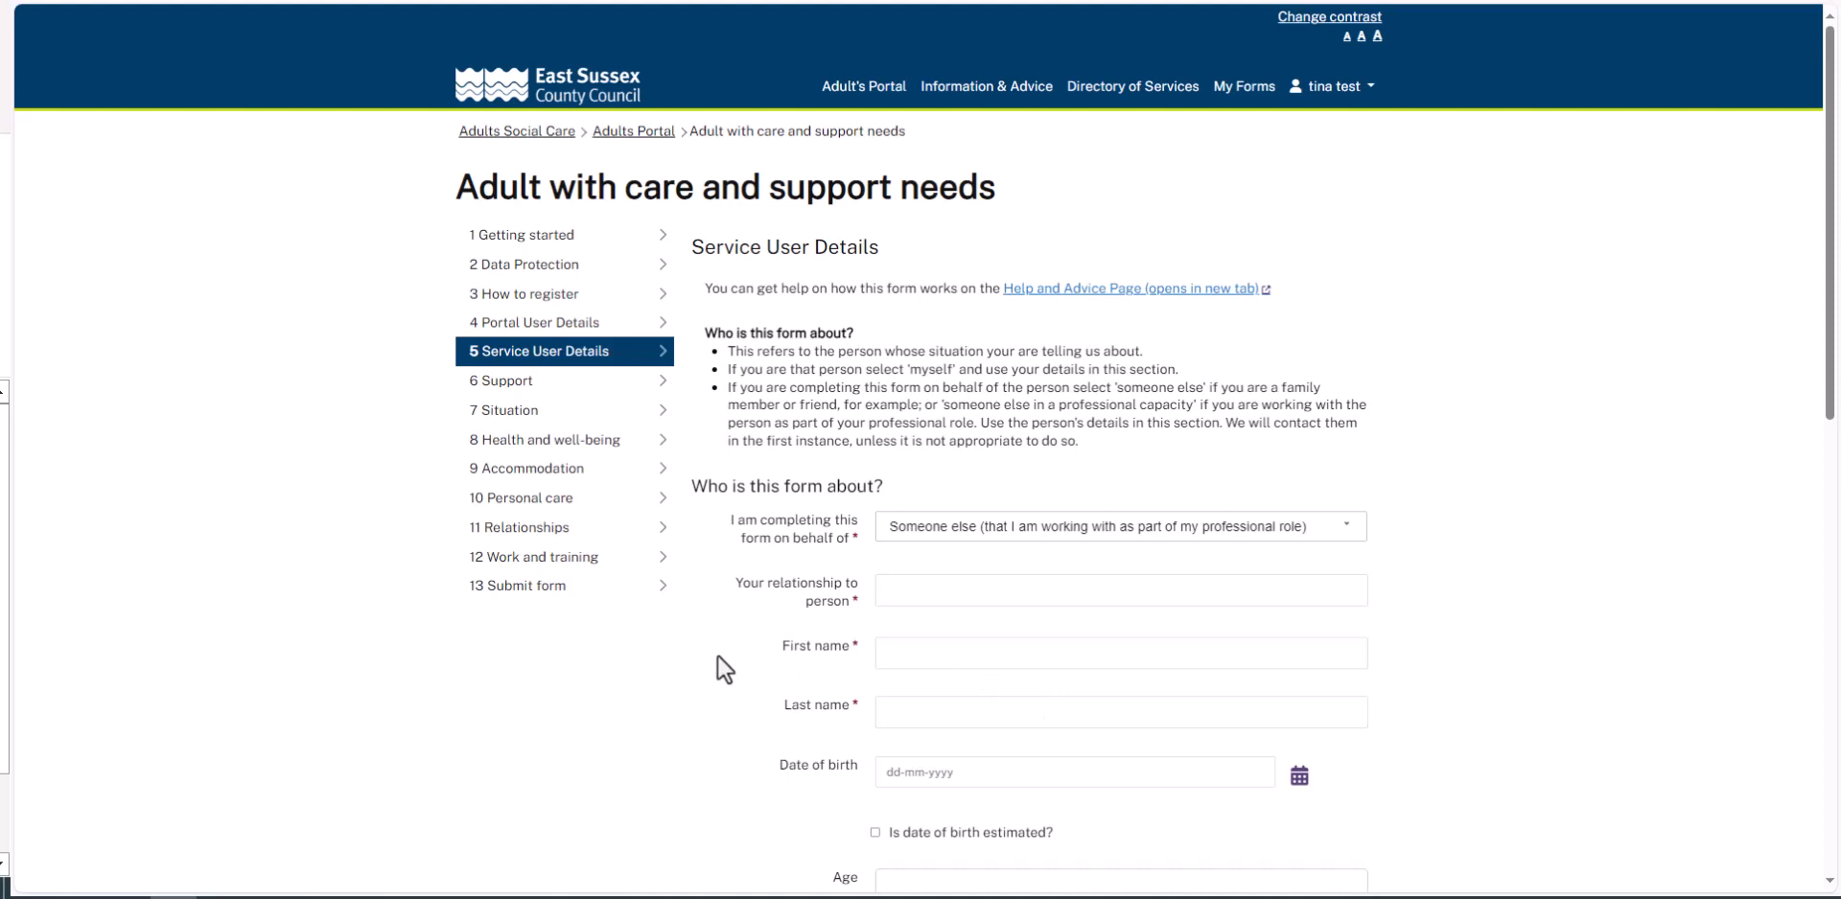
Set the form as for a family member or friend, relationship Sister, name Paul Test.
{"action": "left_click", "coordinate": [1120, 527]}
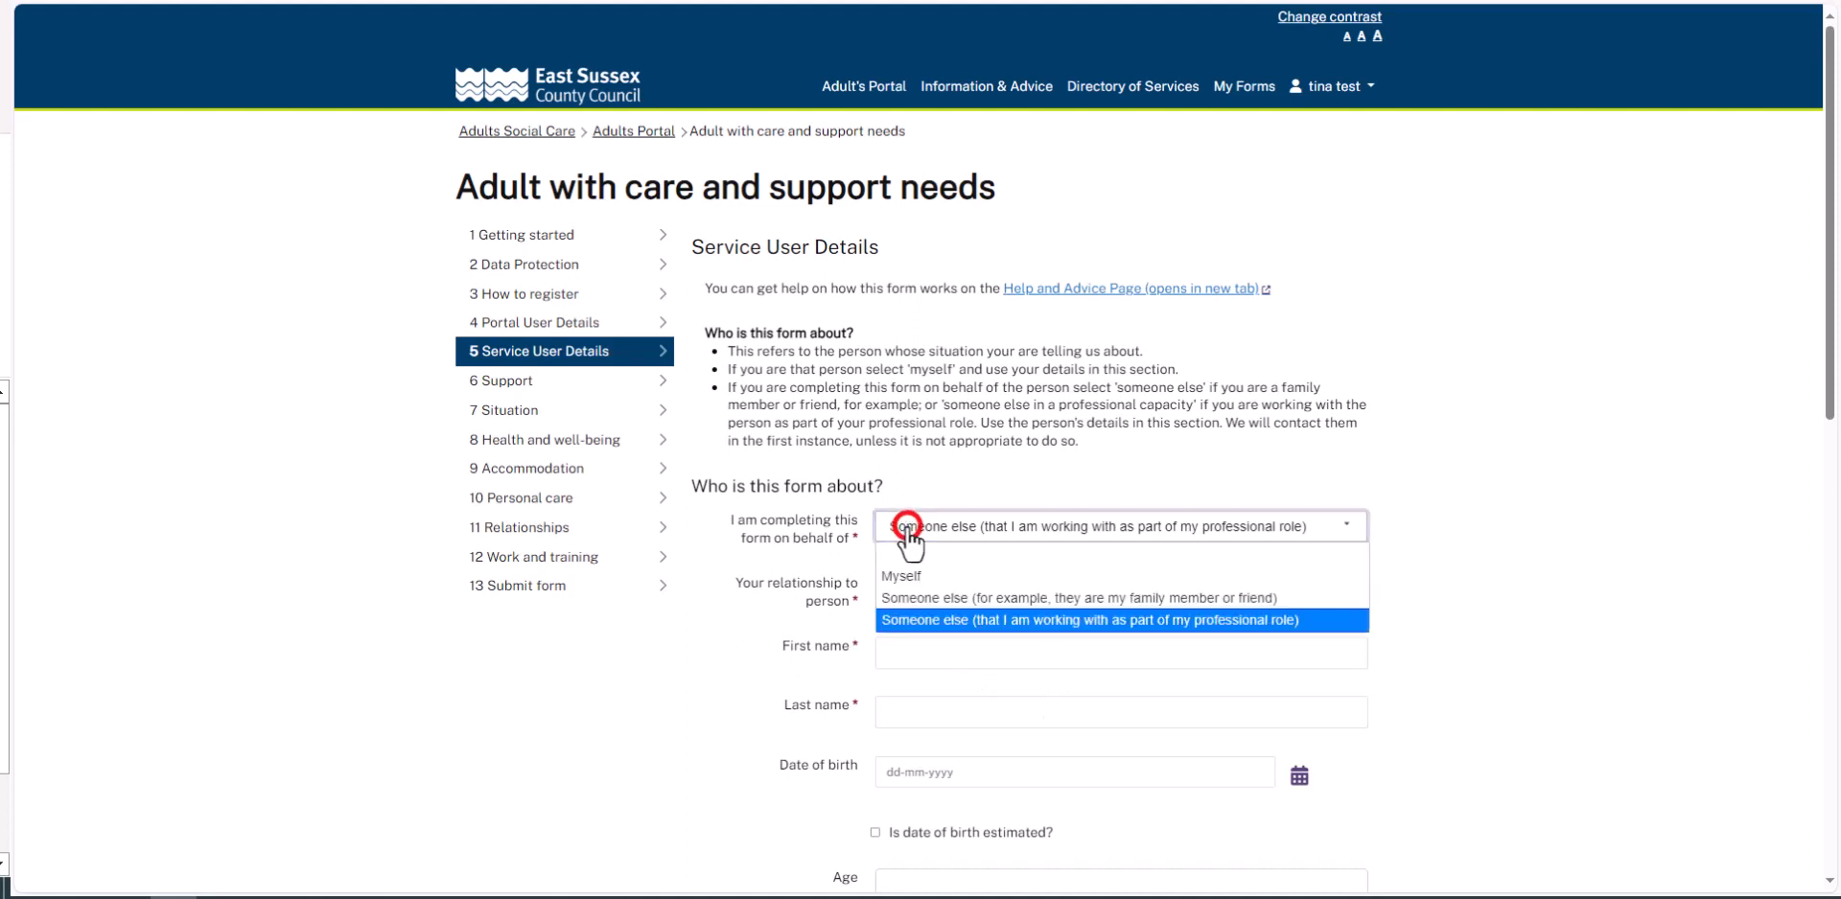
{"action": "left_click", "coordinate": [1078, 598]}
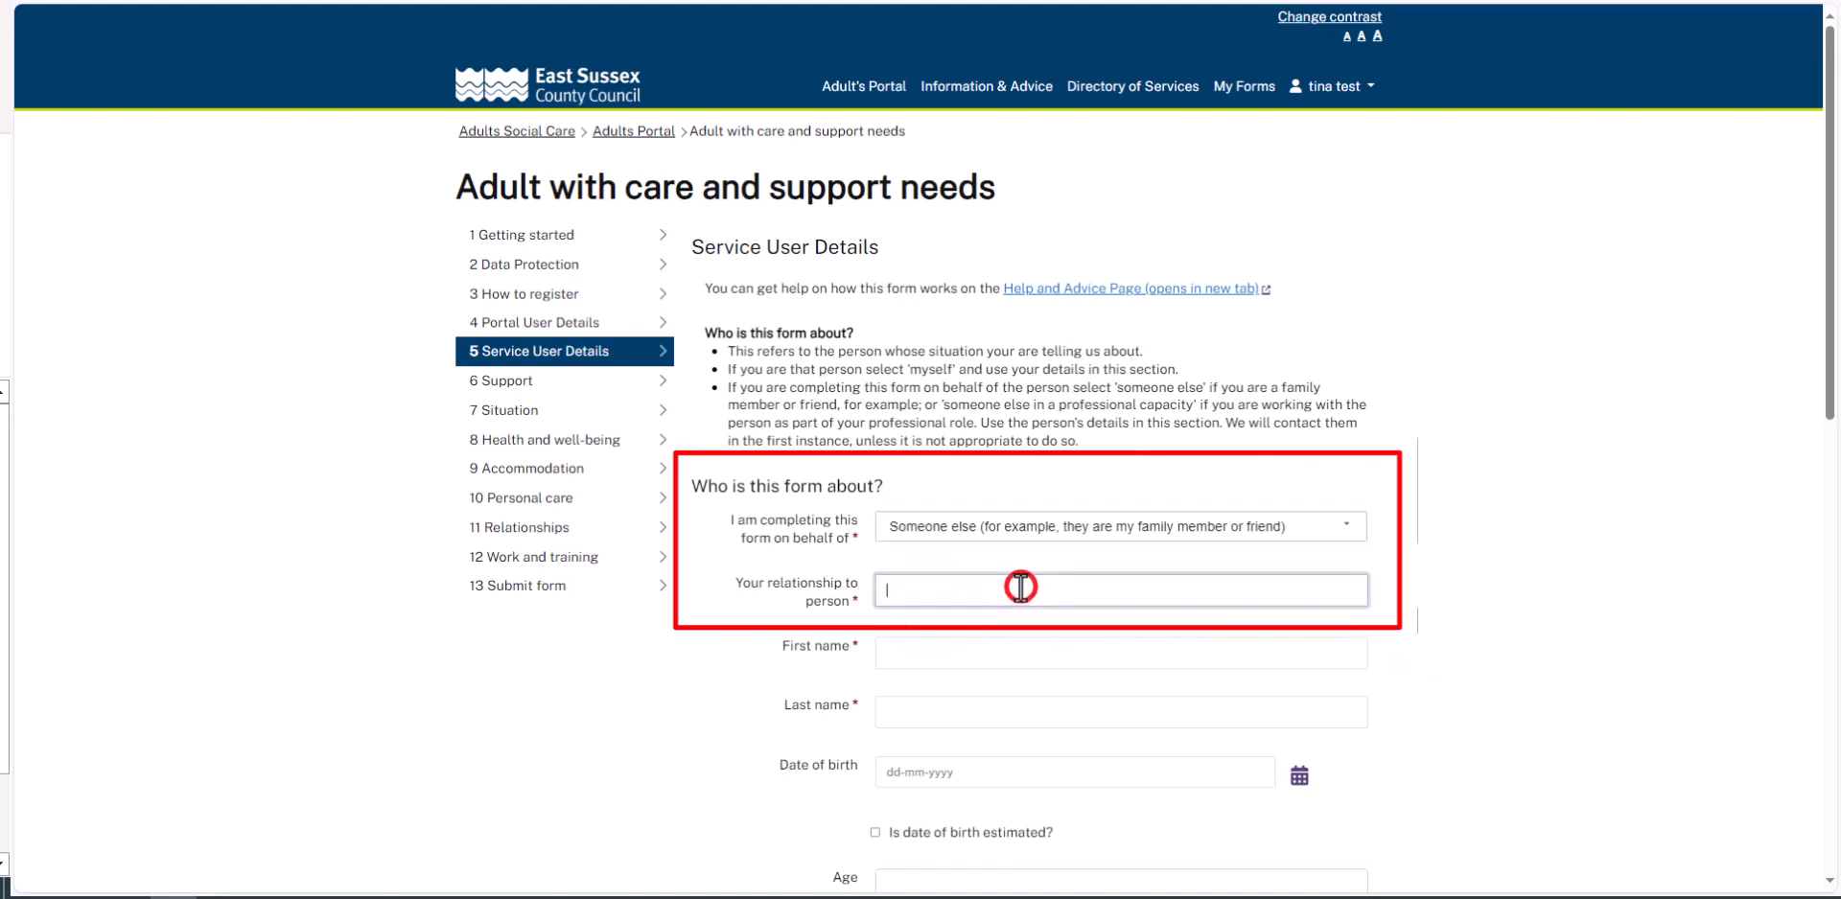
{"action": "type", "text": "Sister"}
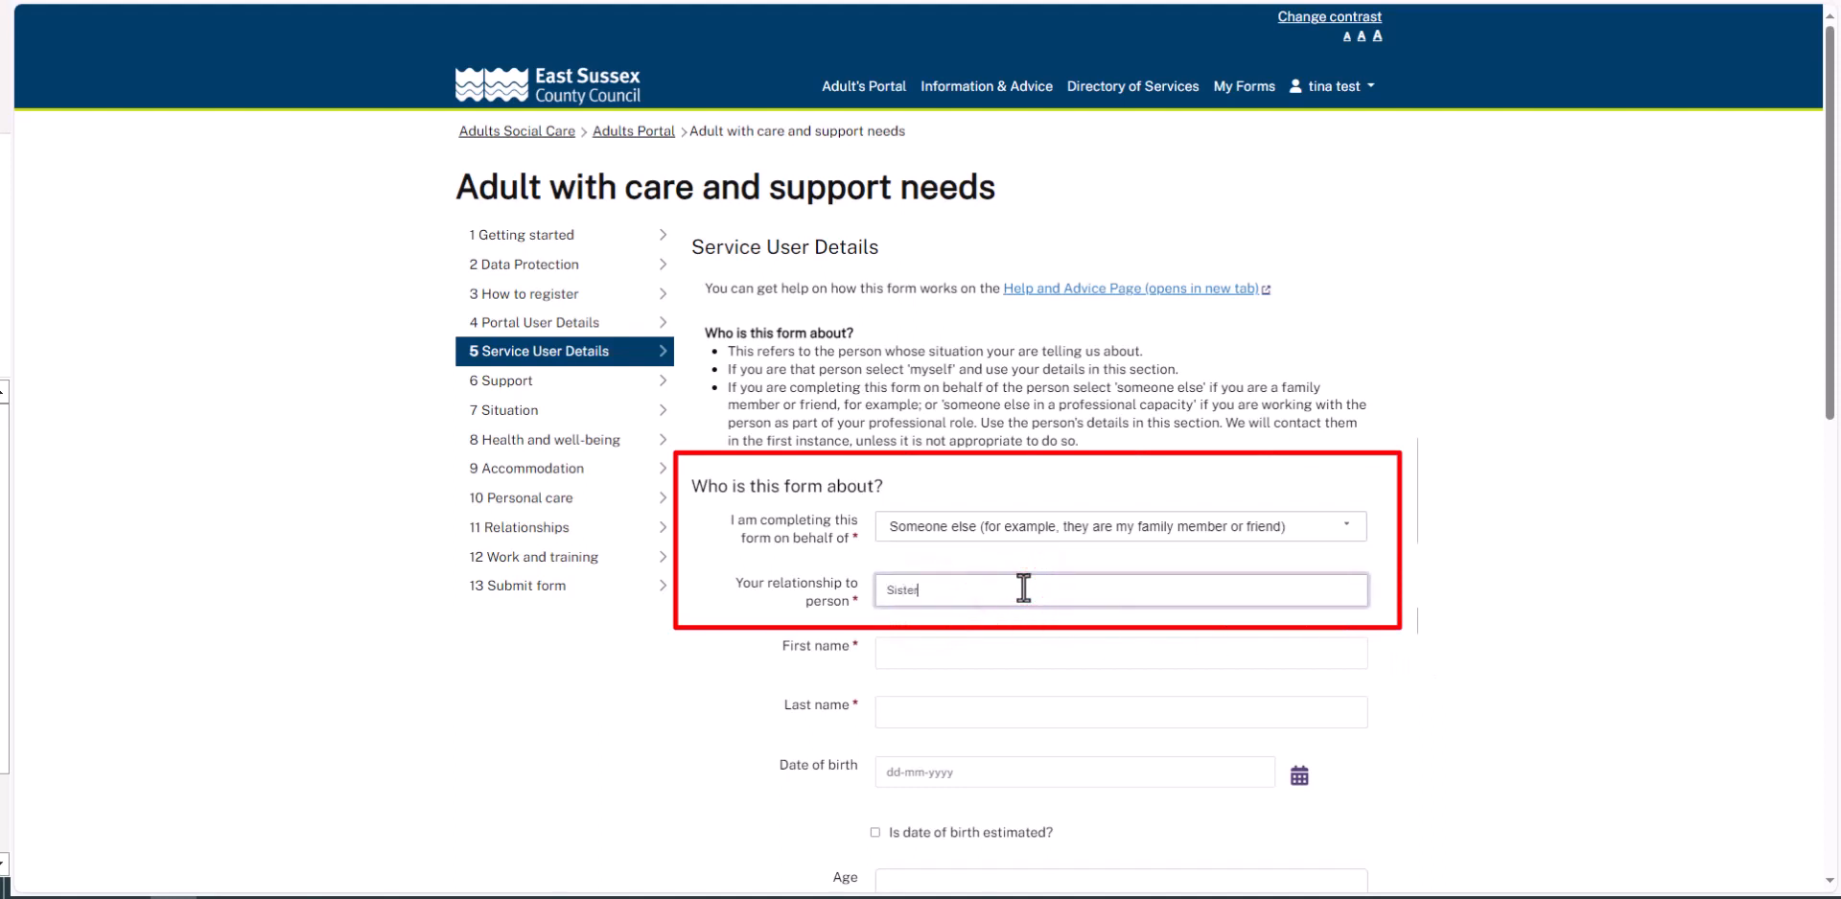
{"action": "left_click", "coordinate": [1120, 654]}
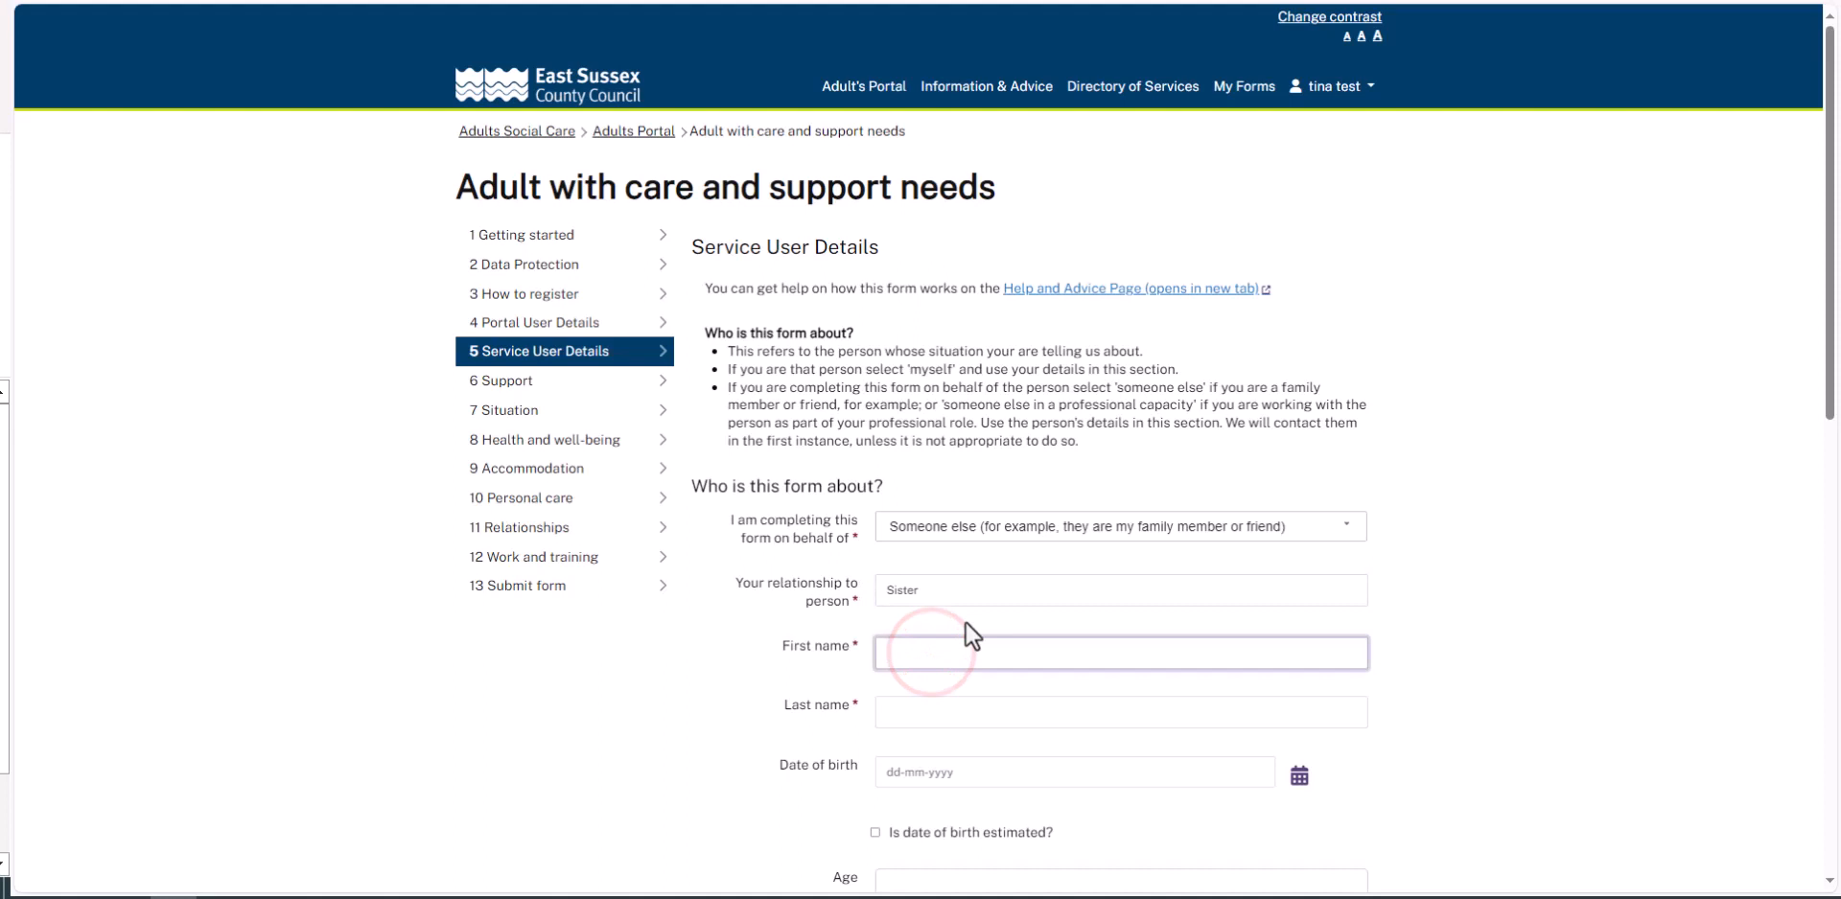
{"action": "type", "text": "Paul"}
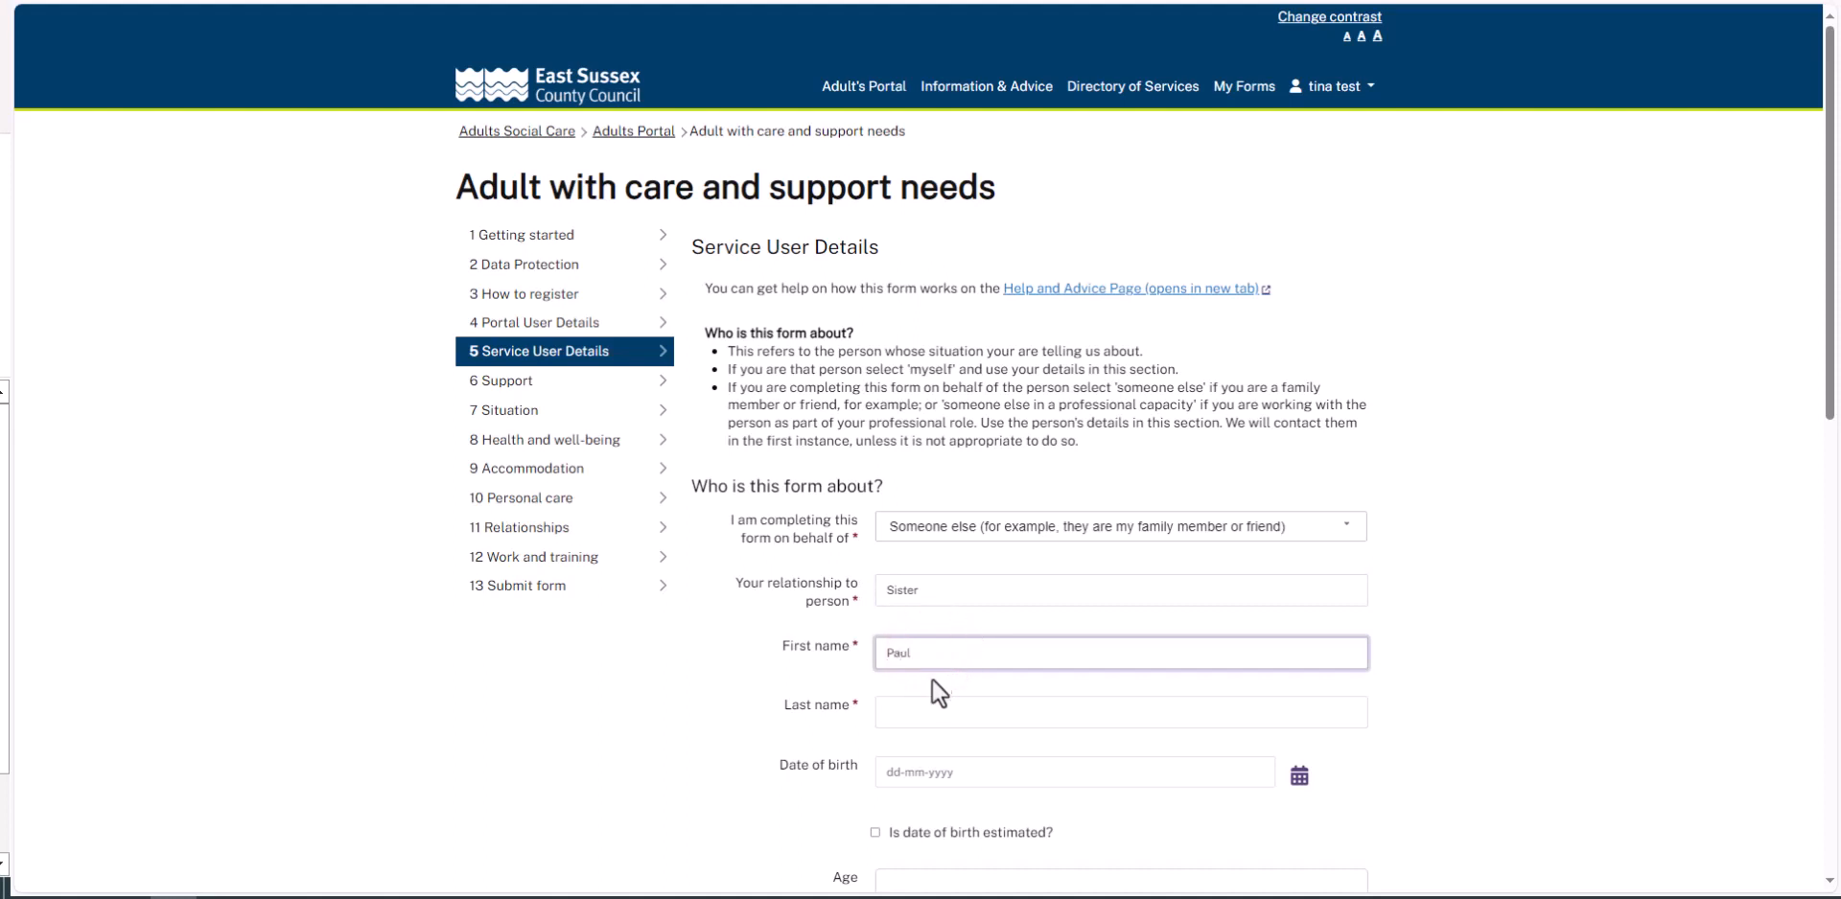
{"action": "type", "text": "Test"}
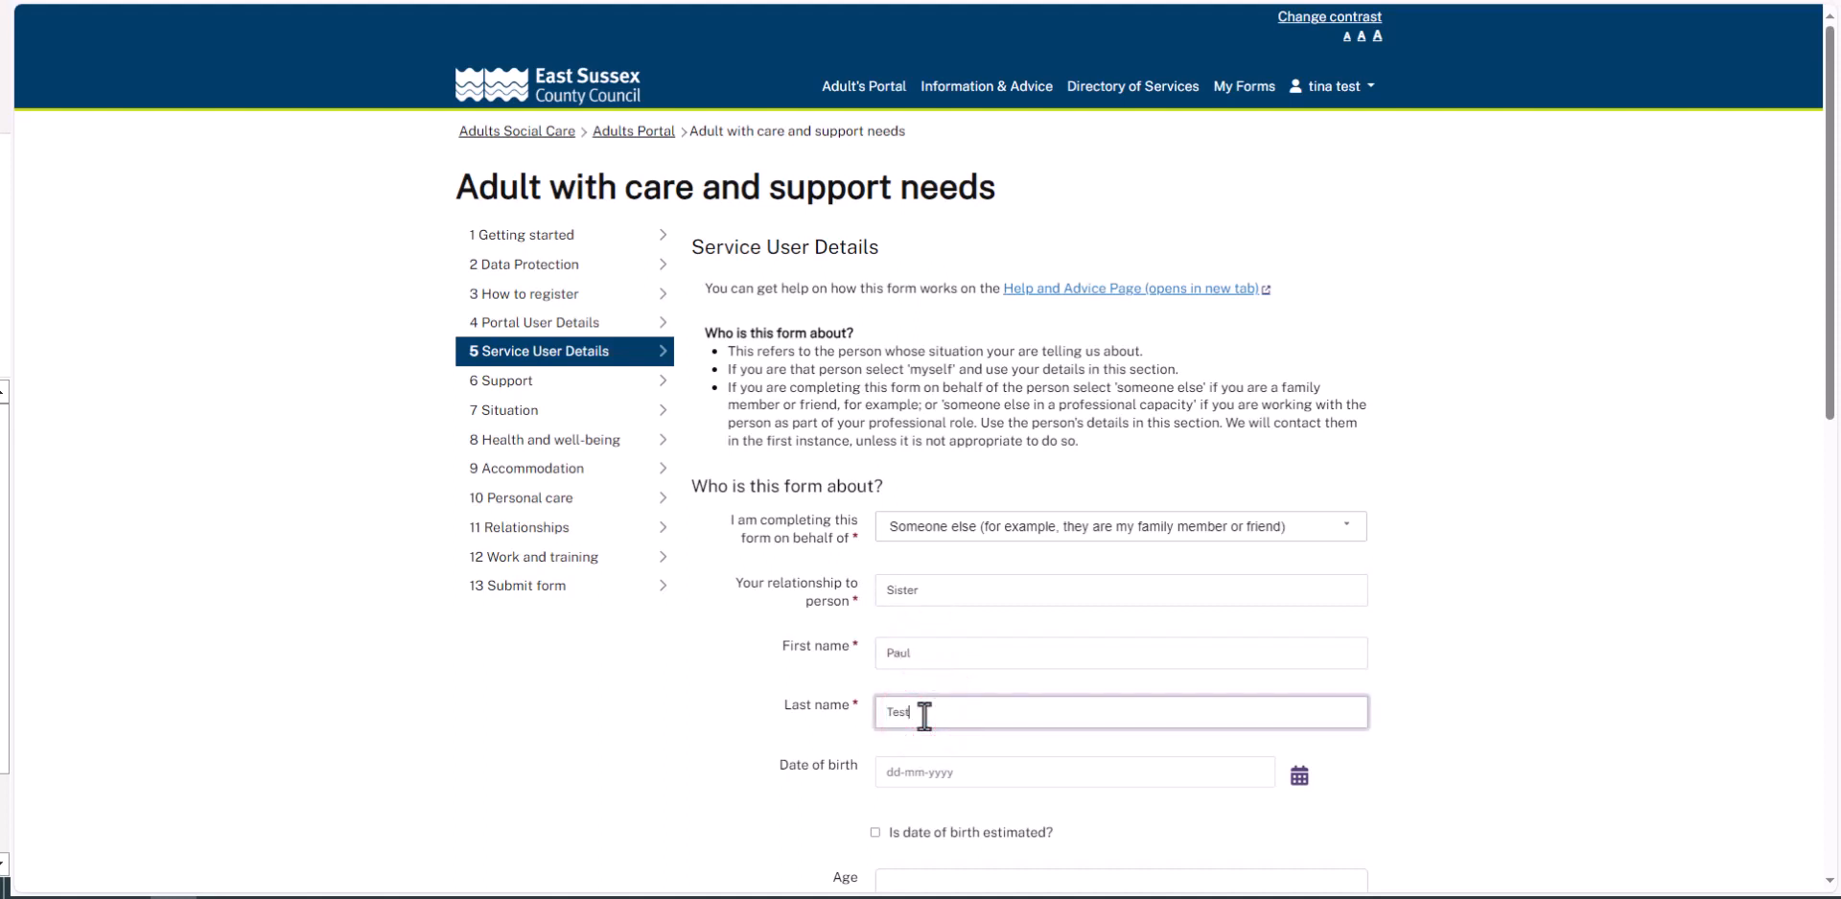
{"action": "mouse_move", "coordinate": [1300, 776]}
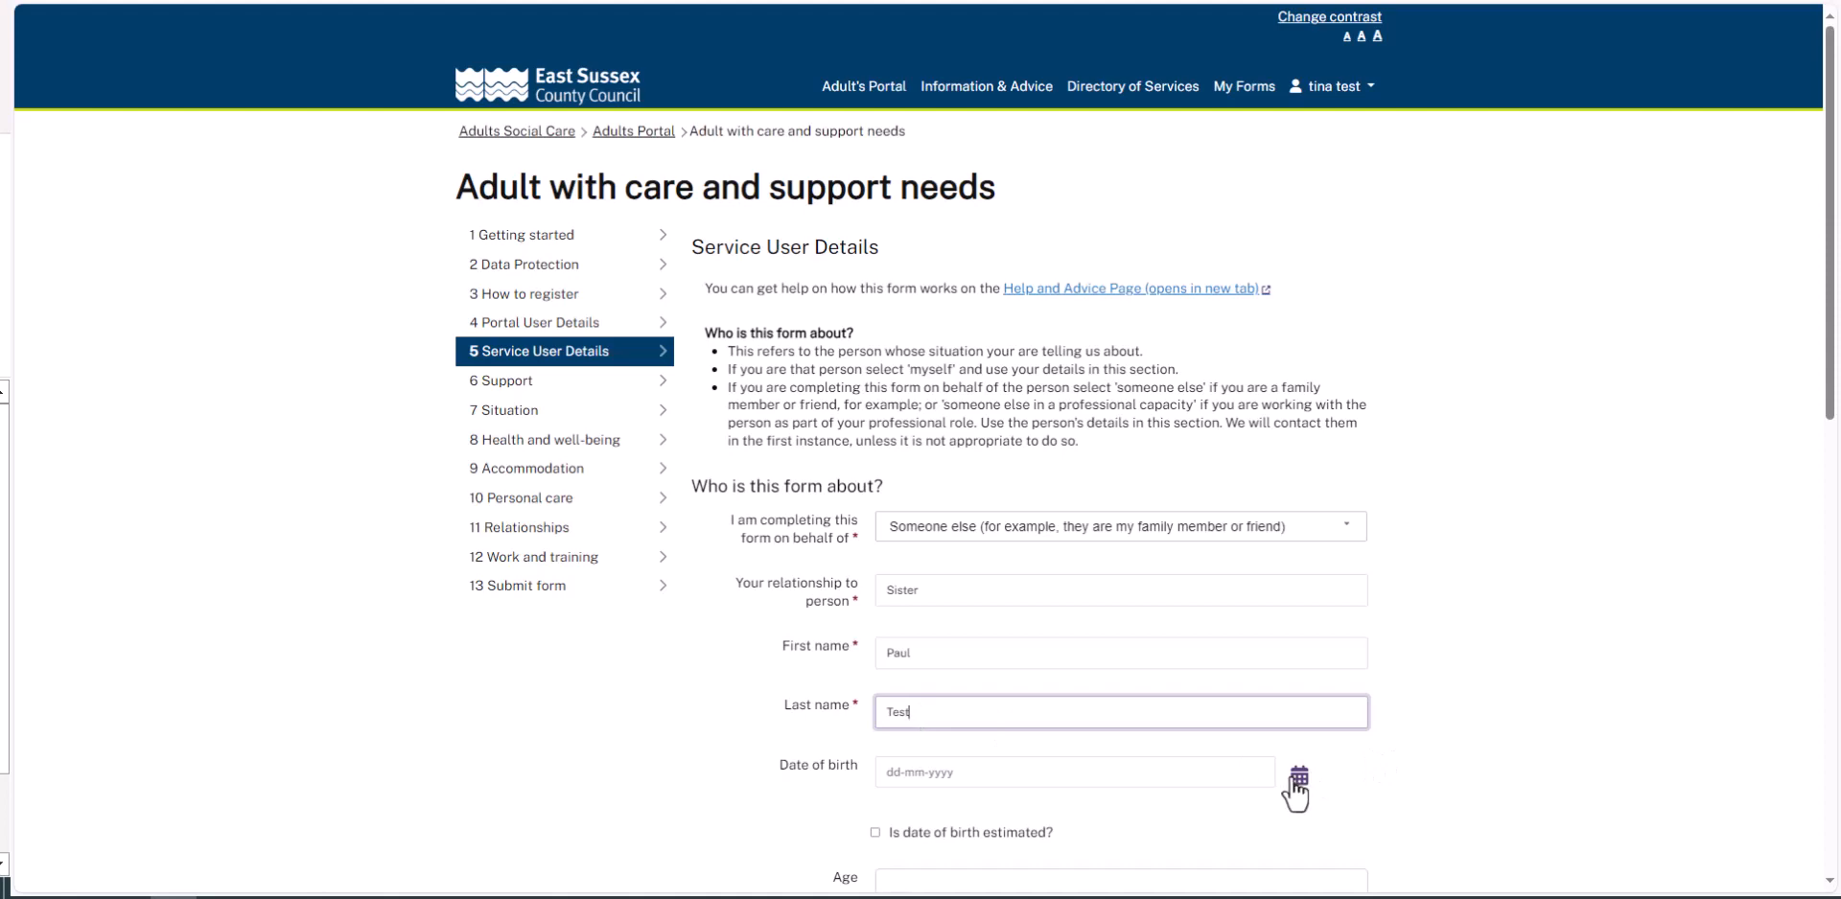
{"action": "scroll", "scroll_direction": "down", "scroll_amount": 3}
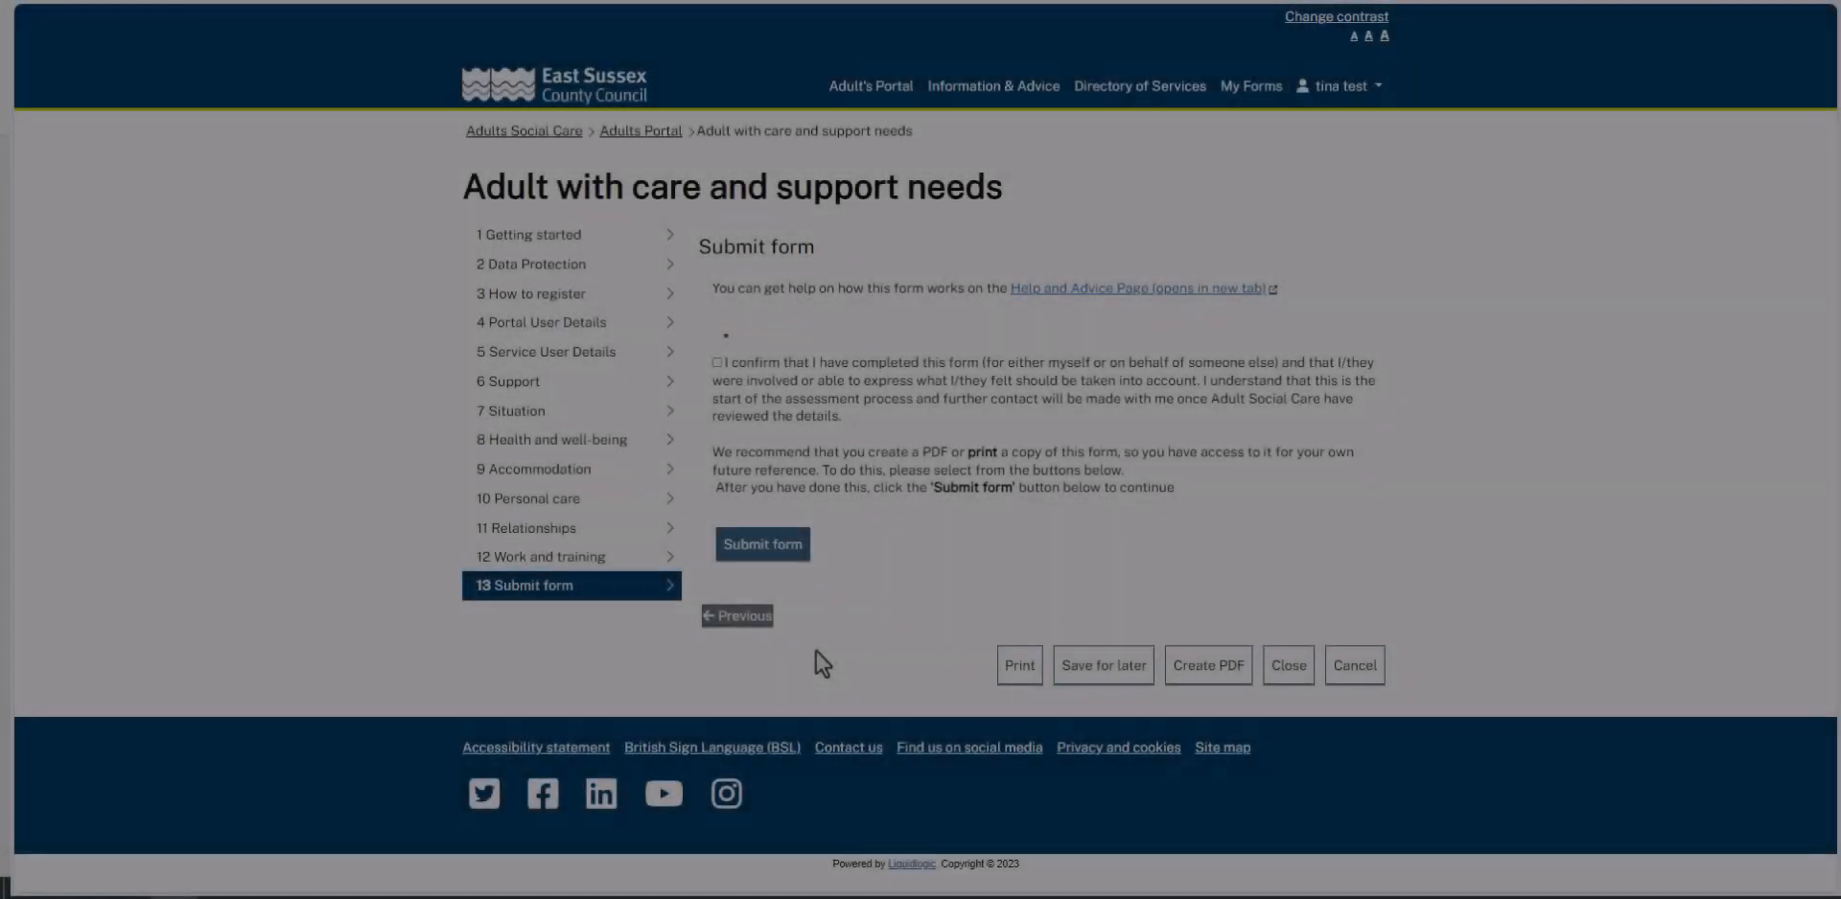
Confirm the form is complete and submit it, confirming in the dialog to reach the Thank you page.
{"action": "left_click", "coordinate": [717, 365]}
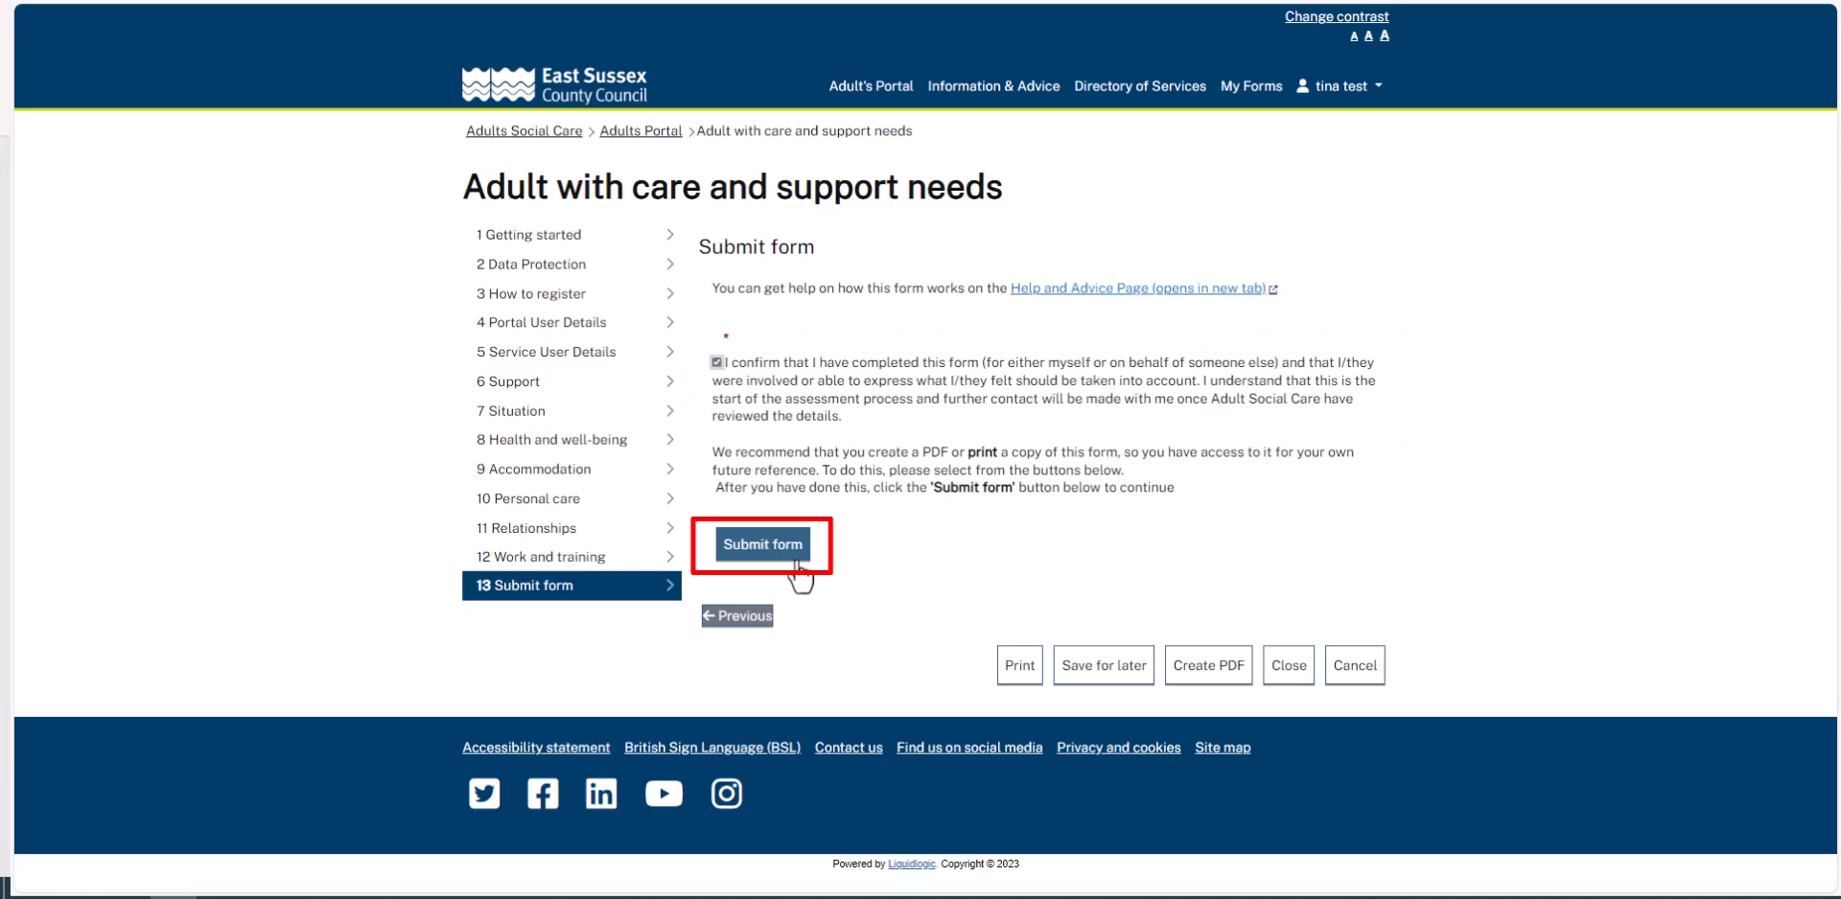
{"action": "left_click", "coordinate": [764, 544]}
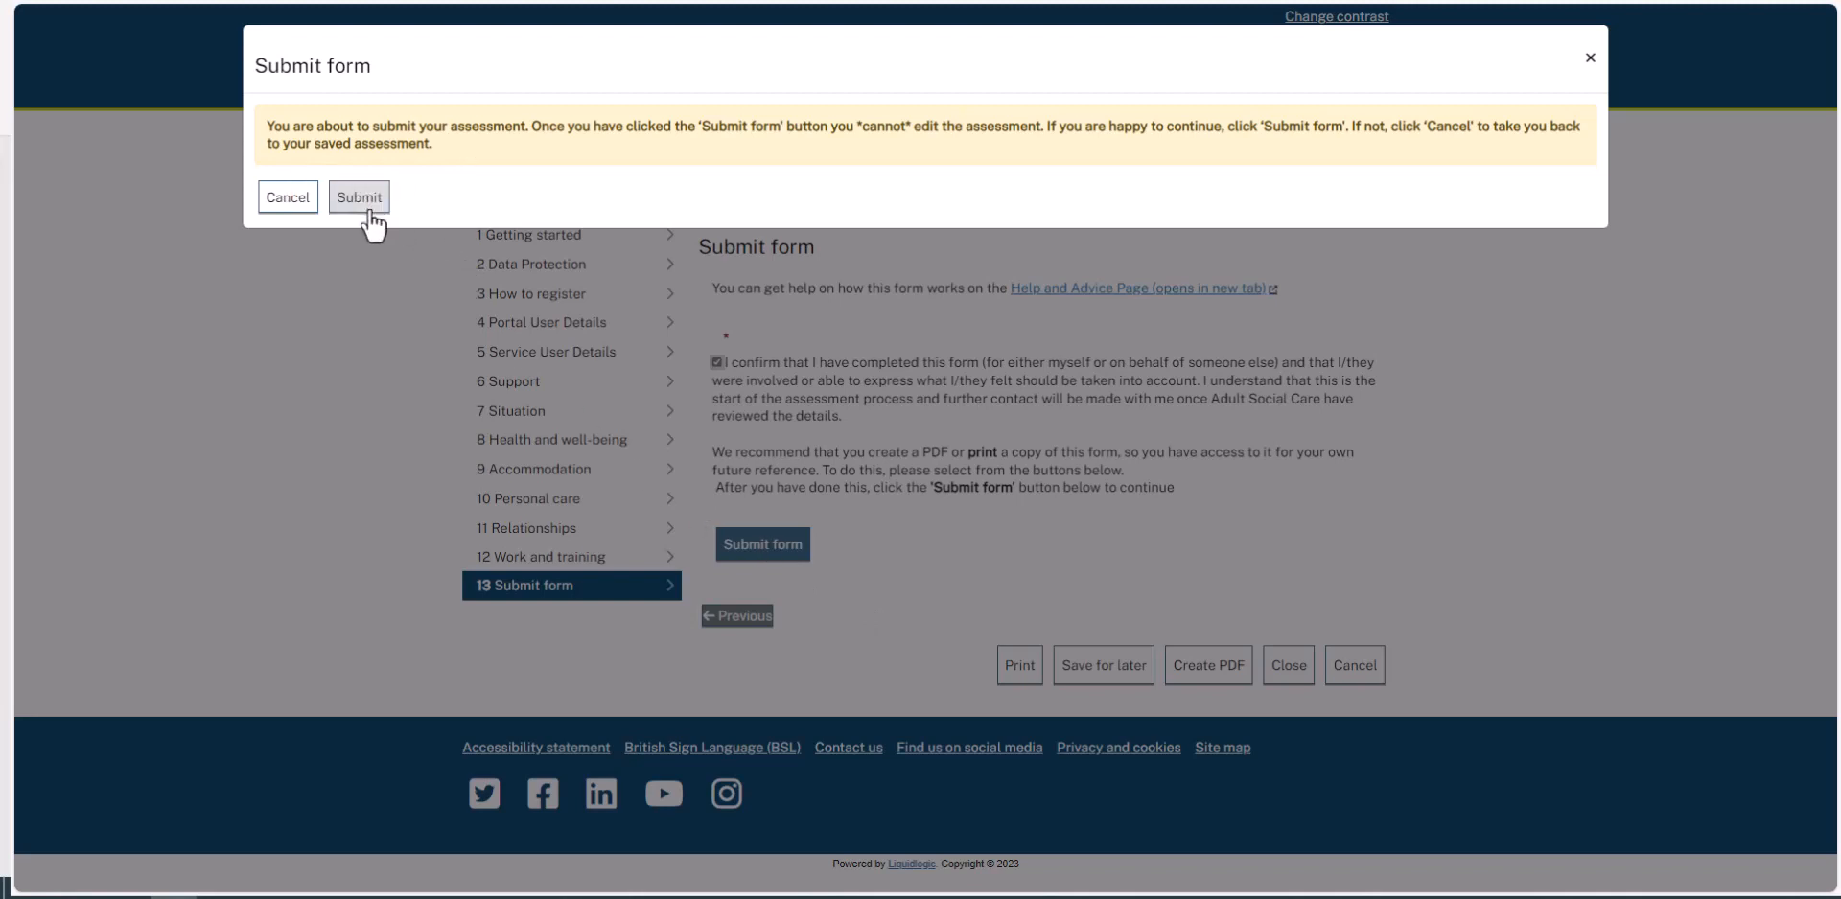
{"action": "left_click", "coordinate": [359, 198]}
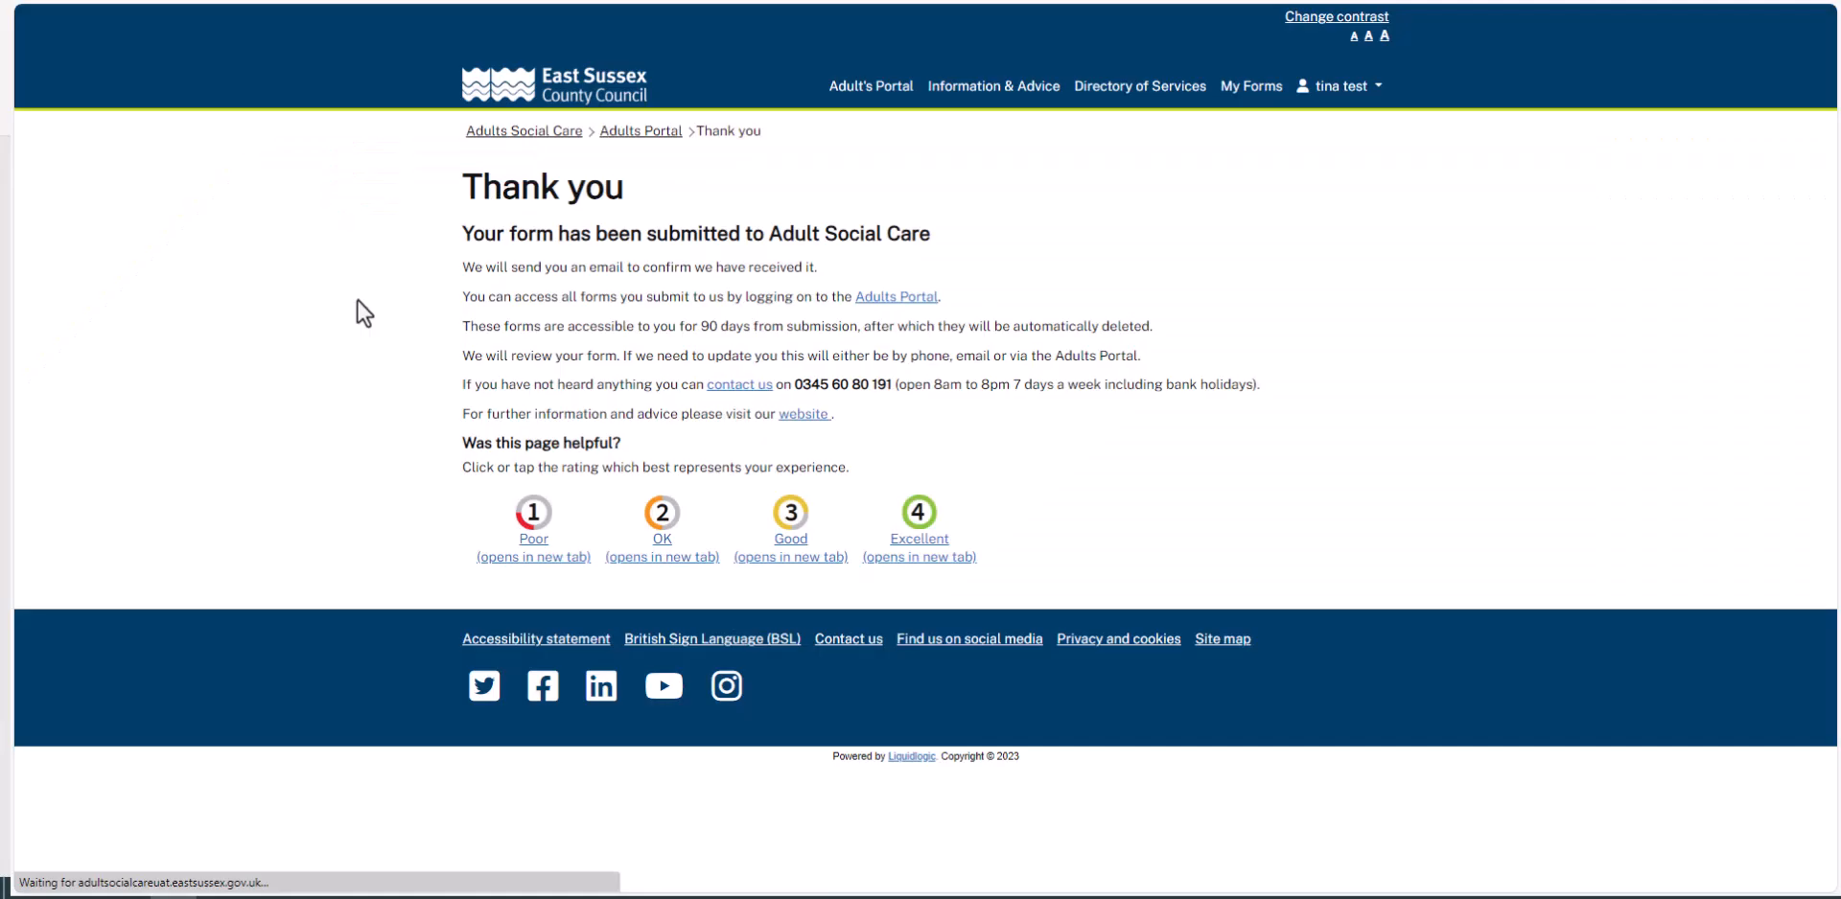